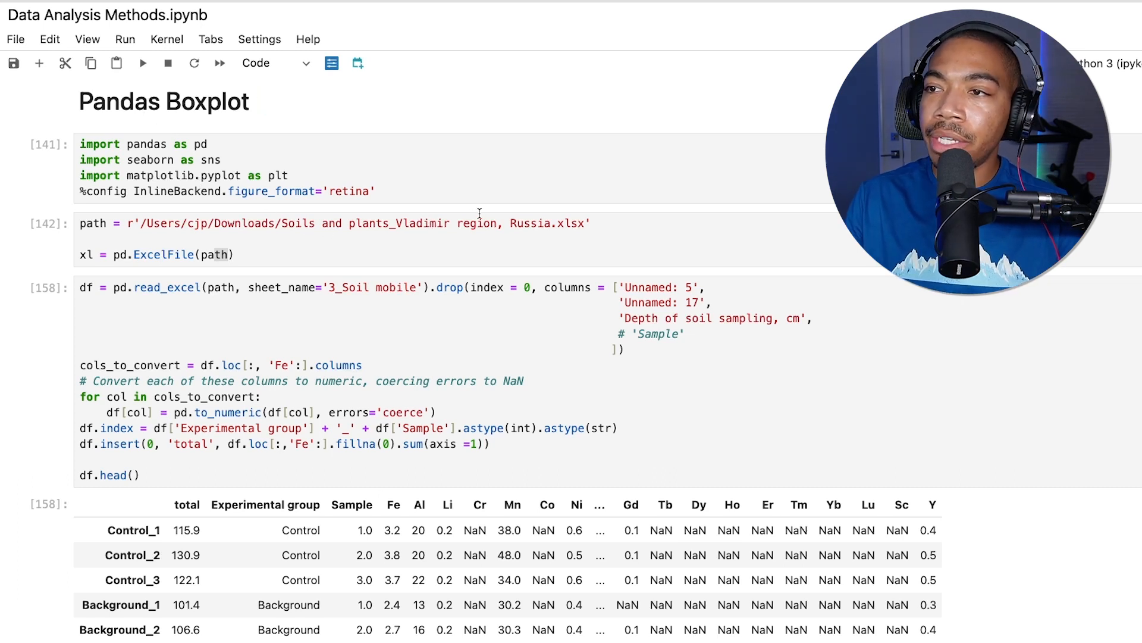
pyautogui.moveTo(340, 301)
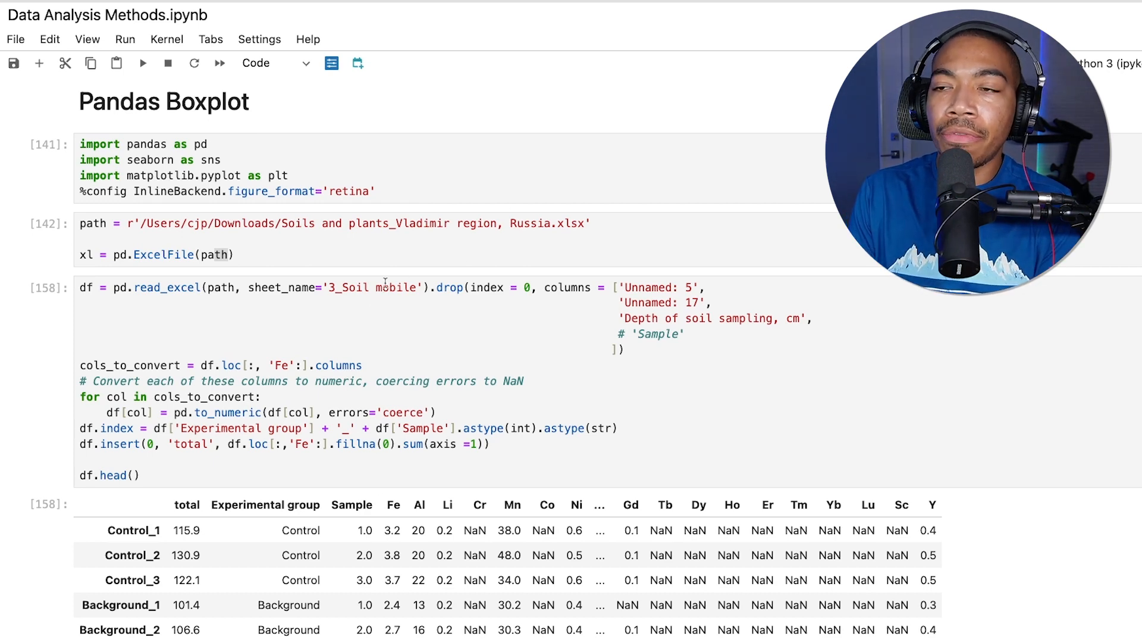
pyautogui.moveTo(498, 336)
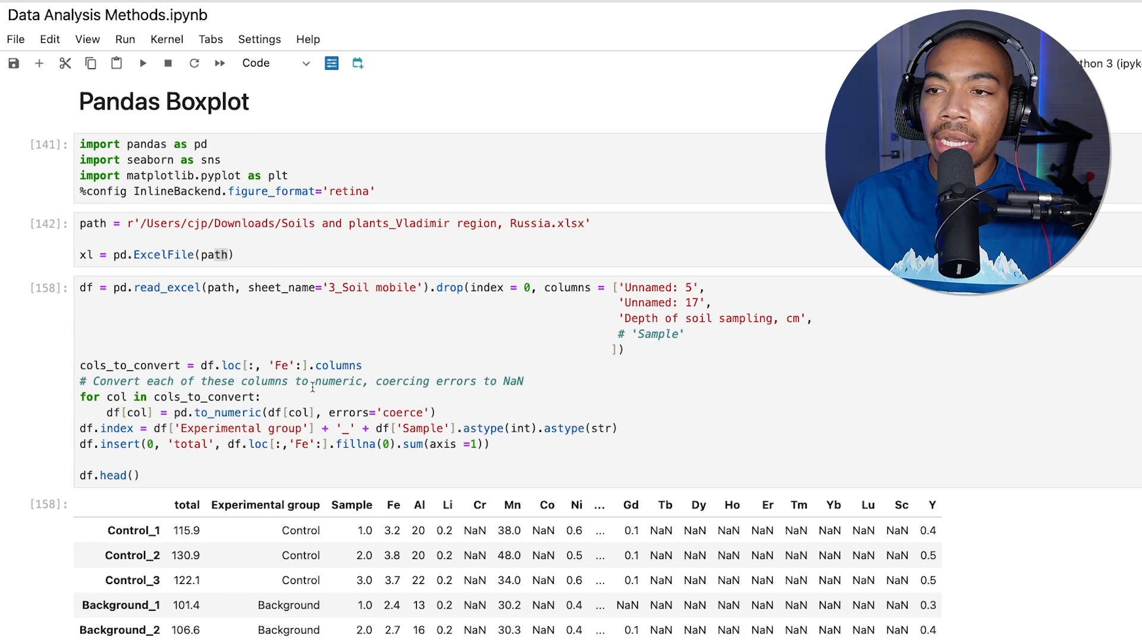
# Start df.boxplot in the new cell and bring up its parameter documentation.
pyautogui.scroll(-3)
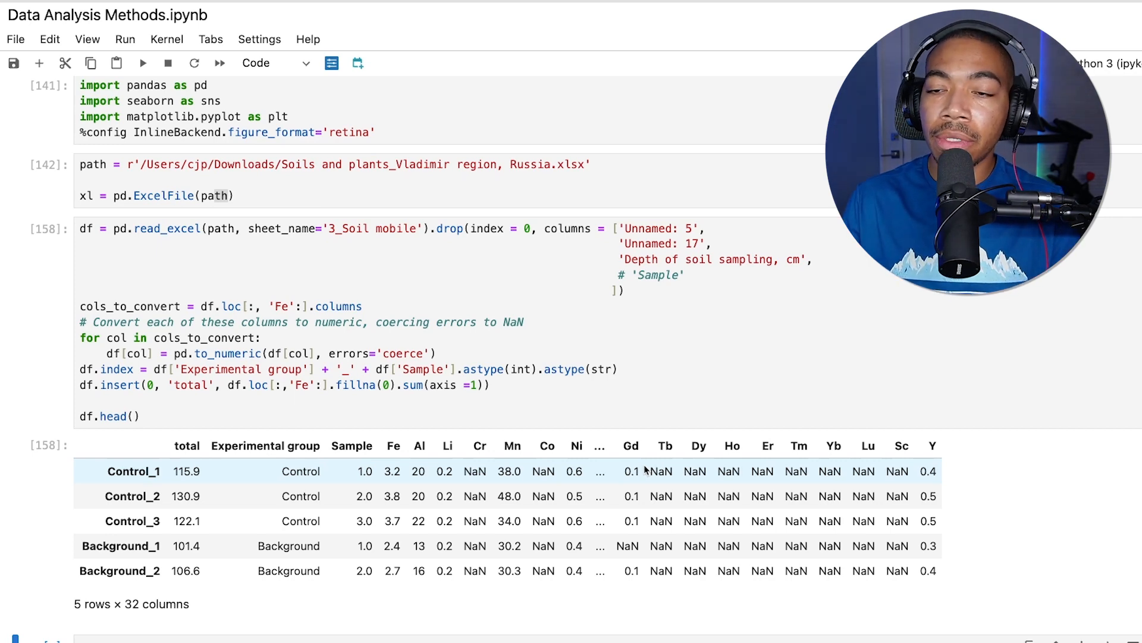
pyautogui.scroll(-3)
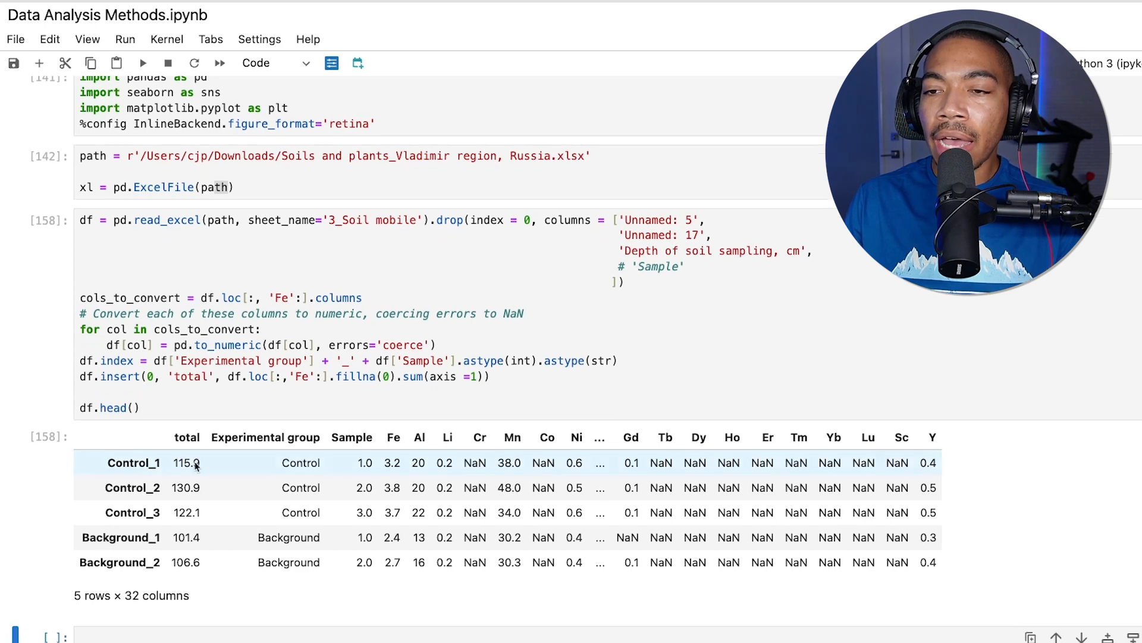
pyautogui.scroll(-3)
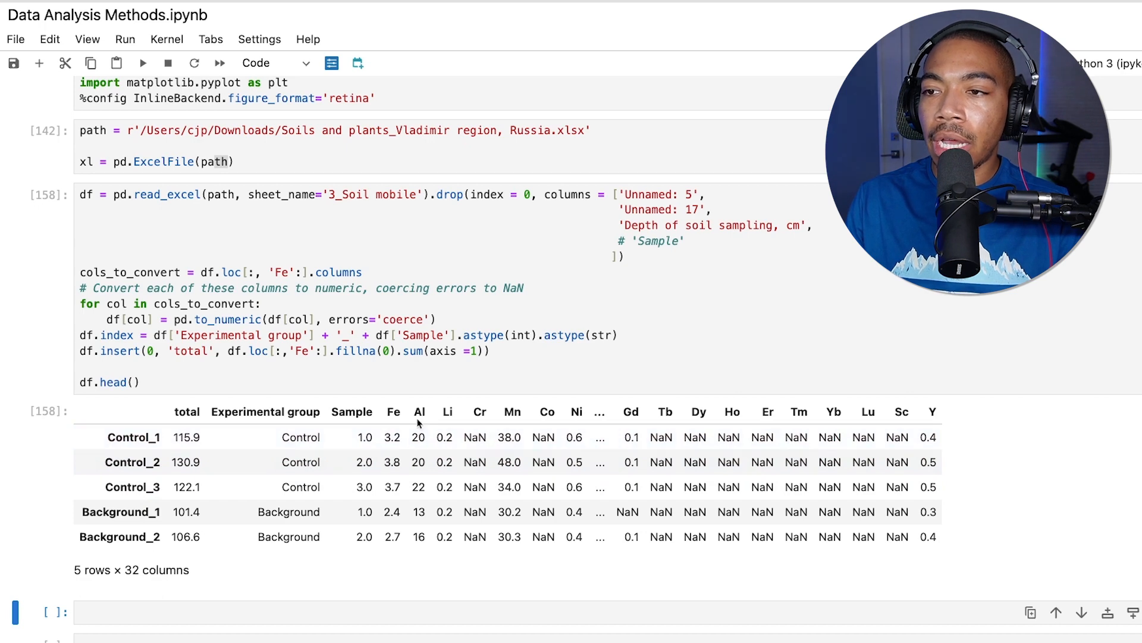
pyautogui.moveTo(408, 404)
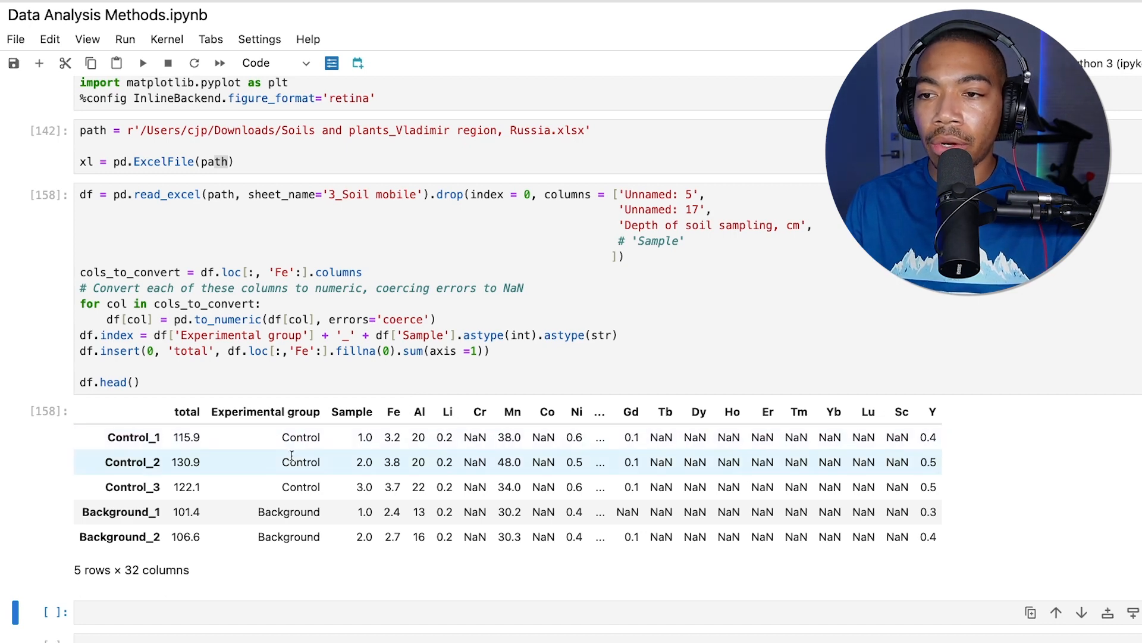
pyautogui.moveTo(296, 502)
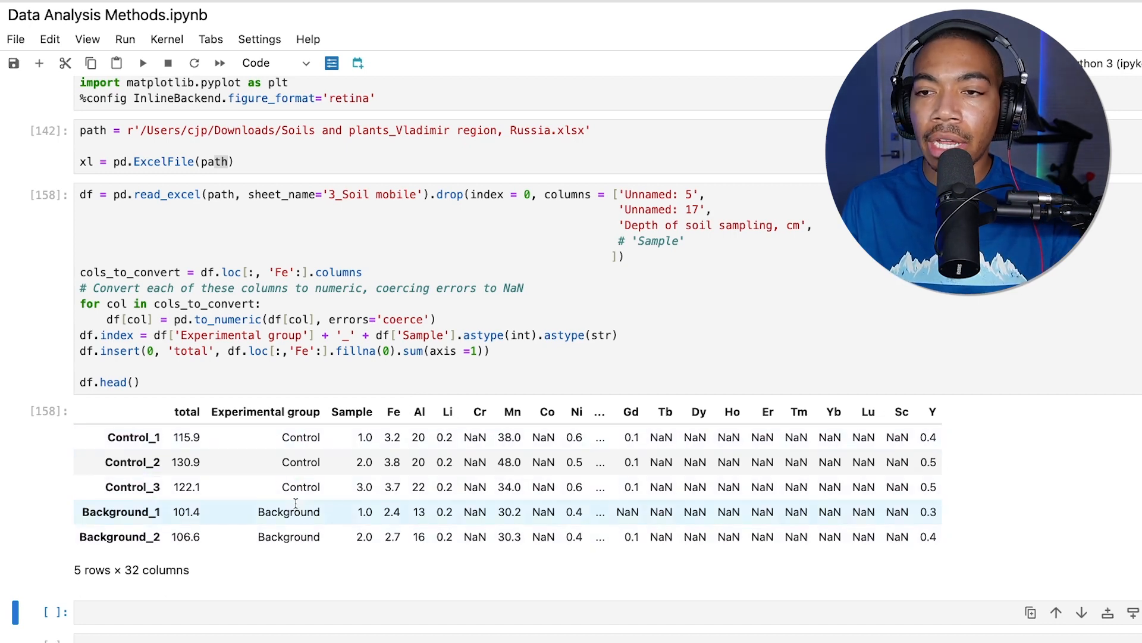
pyautogui.scroll(-3)
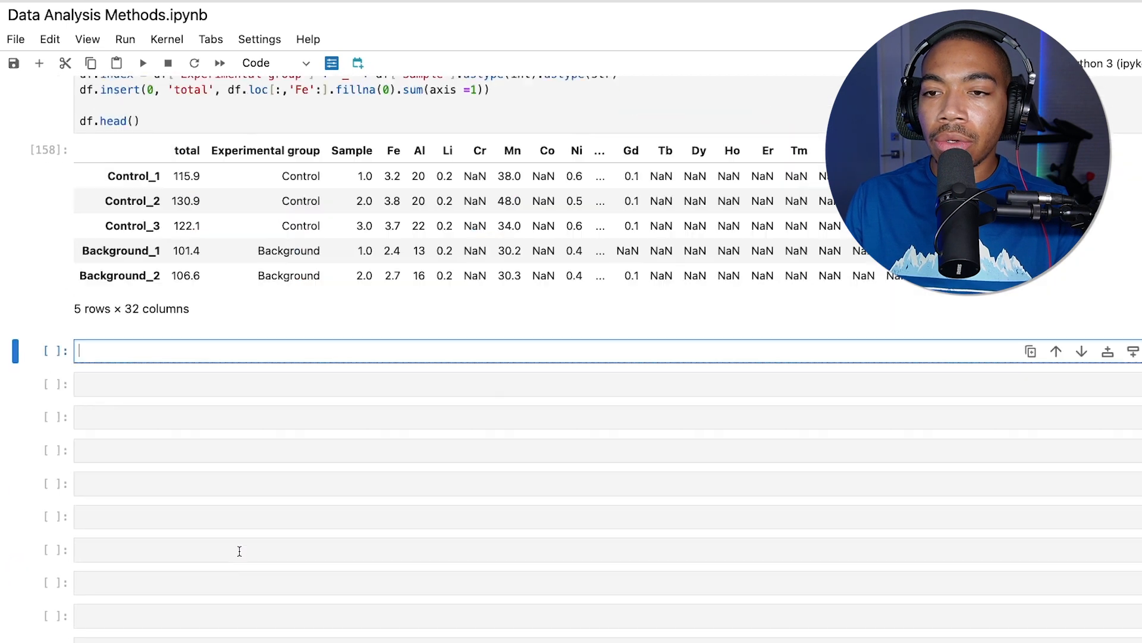
pyautogui.write('df')
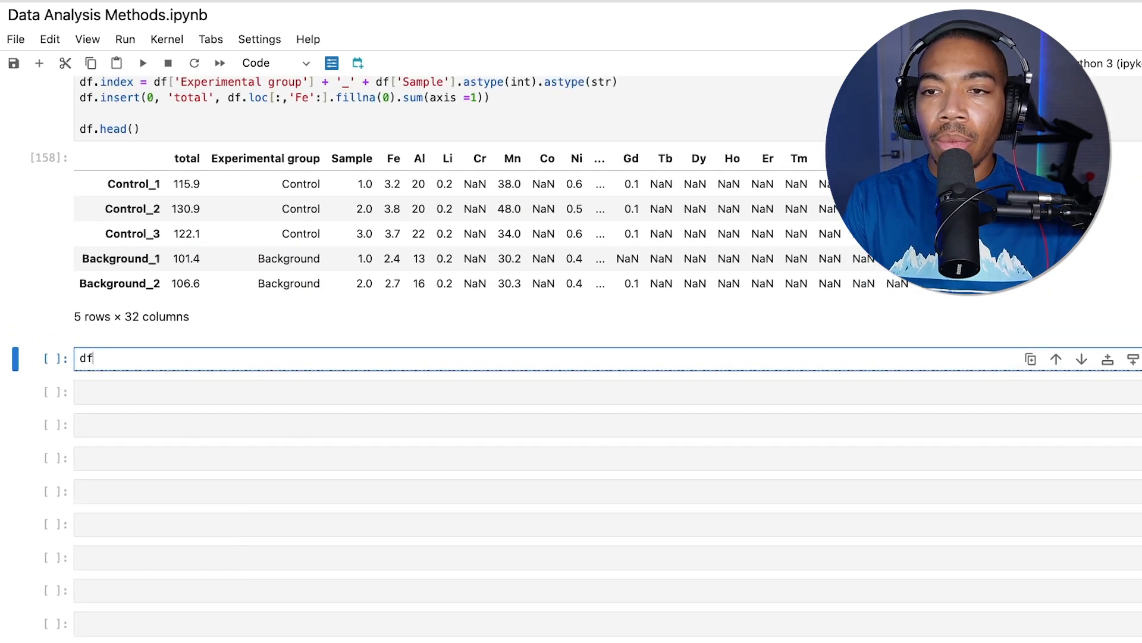
pyautogui.write('.')
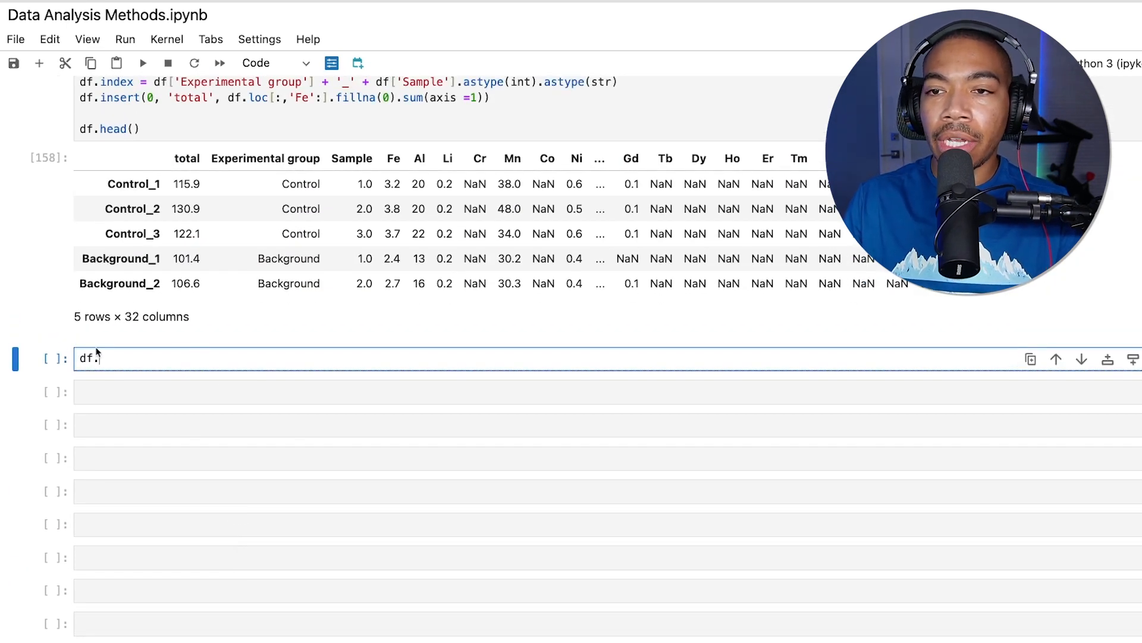
pyautogui.write('.')
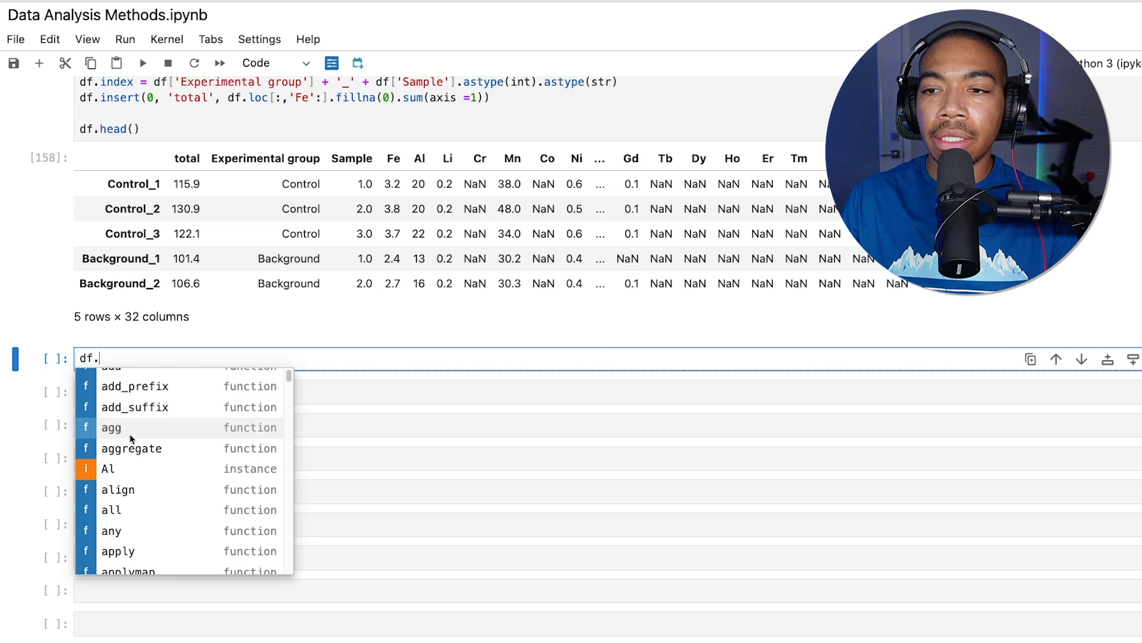
pyautogui.scroll(-3)
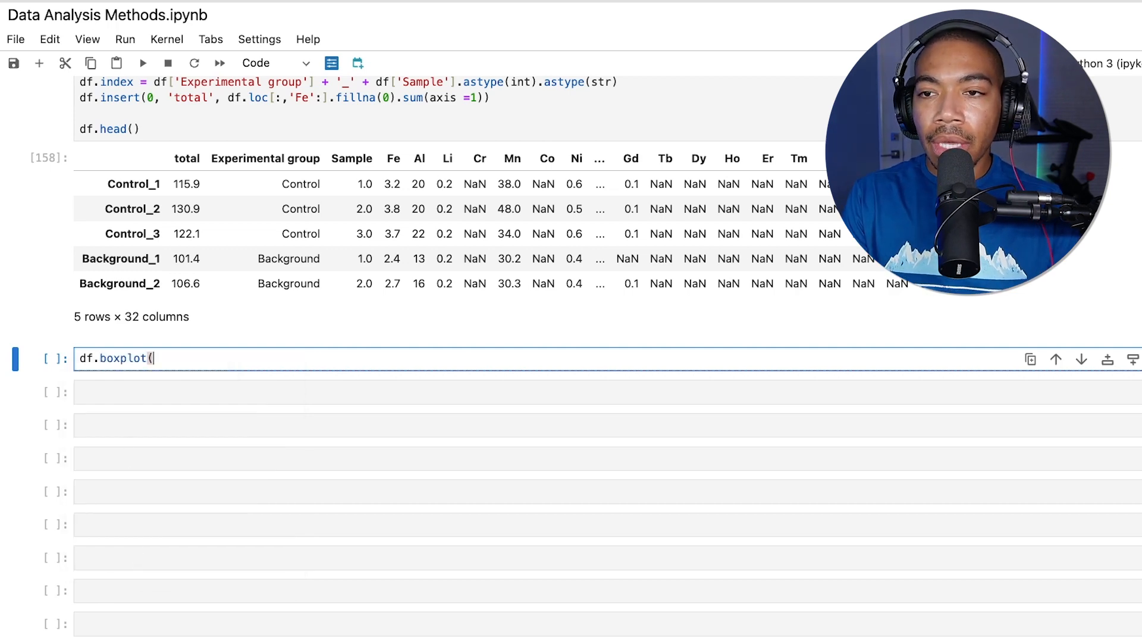
pyautogui.press('shift+Tab')
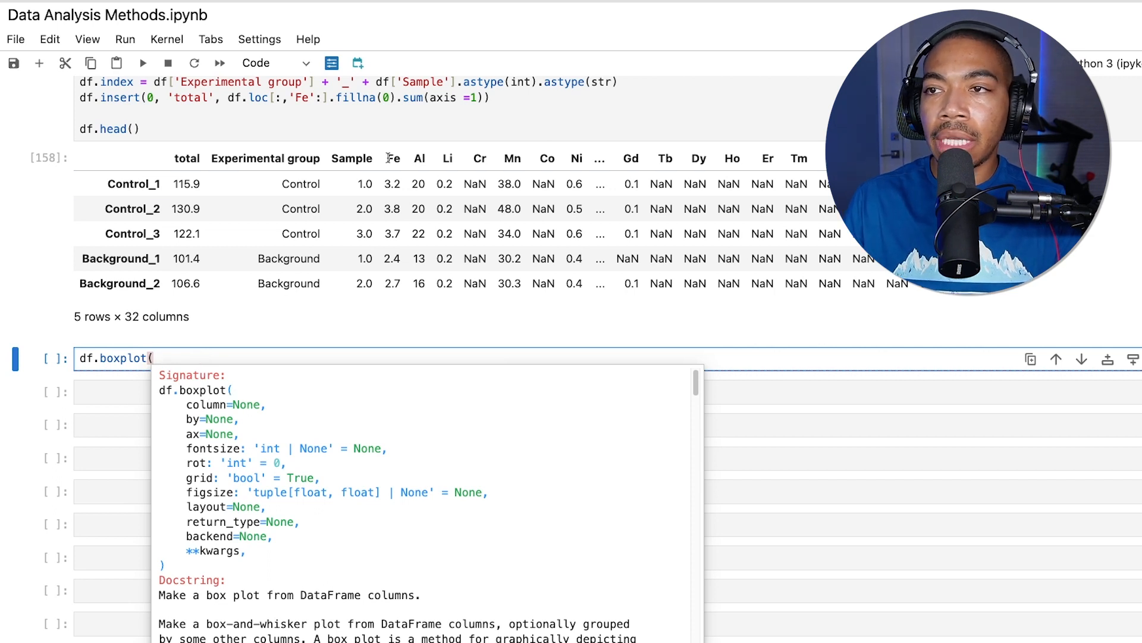
# Complete boxplot(column='Fe', by='Experimental group') and add sns.set_theme for the whitegrid style.
pyautogui.write('colum')
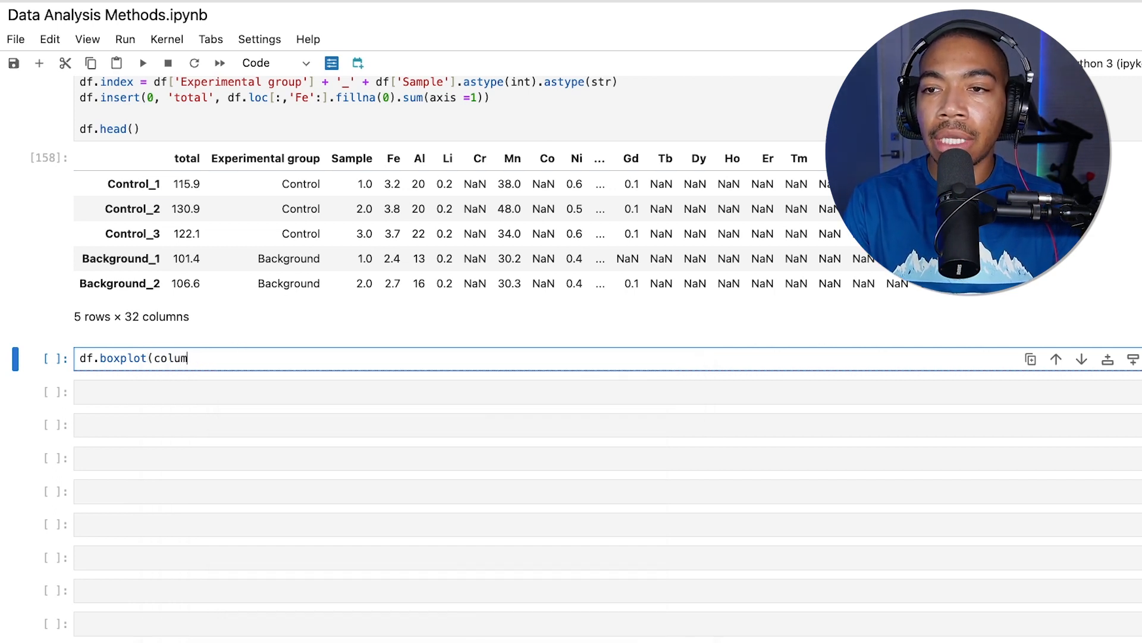
pyautogui.write("n = 'Fe',")
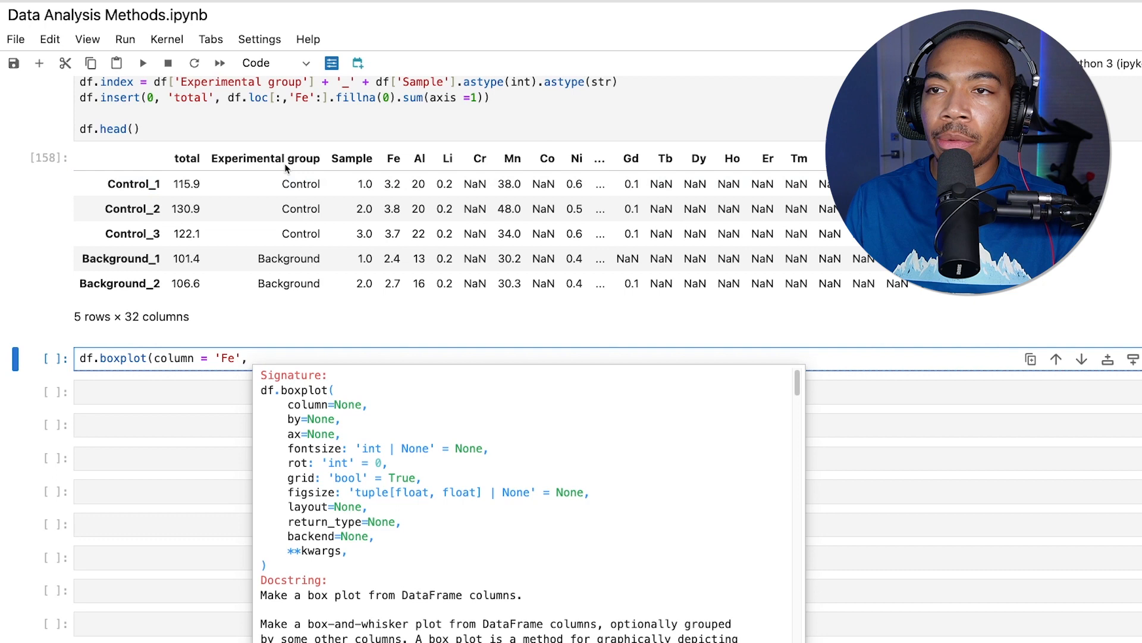
pyautogui.write("by = 'Experimental group')")
pyautogui.write('sns')
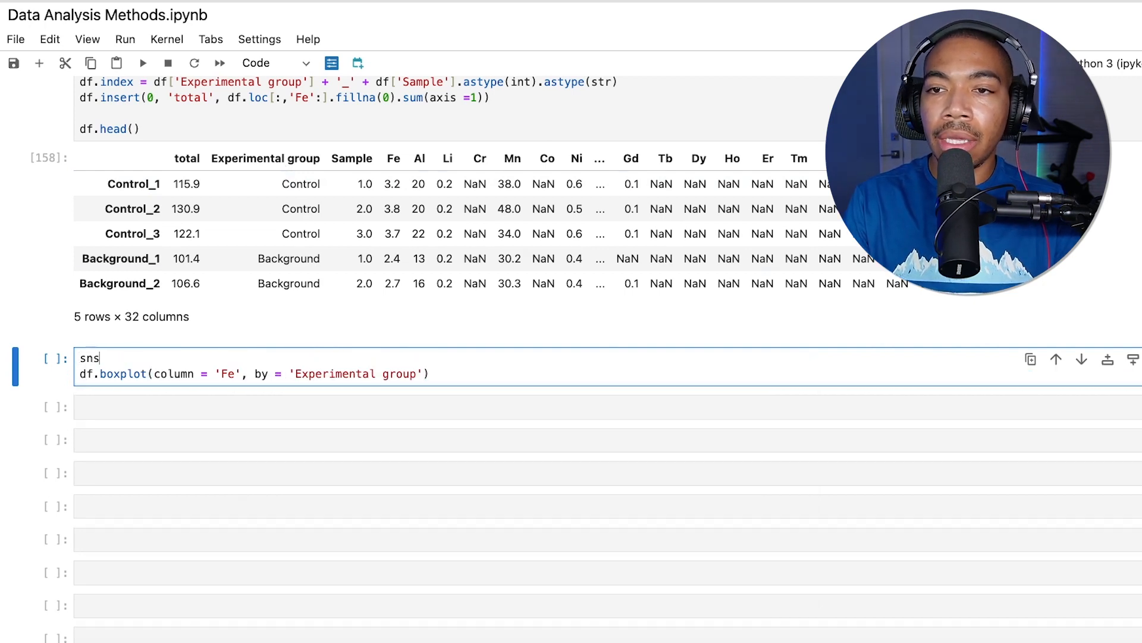
pyautogui.write(".set_theme(style = 'whitegrid')")
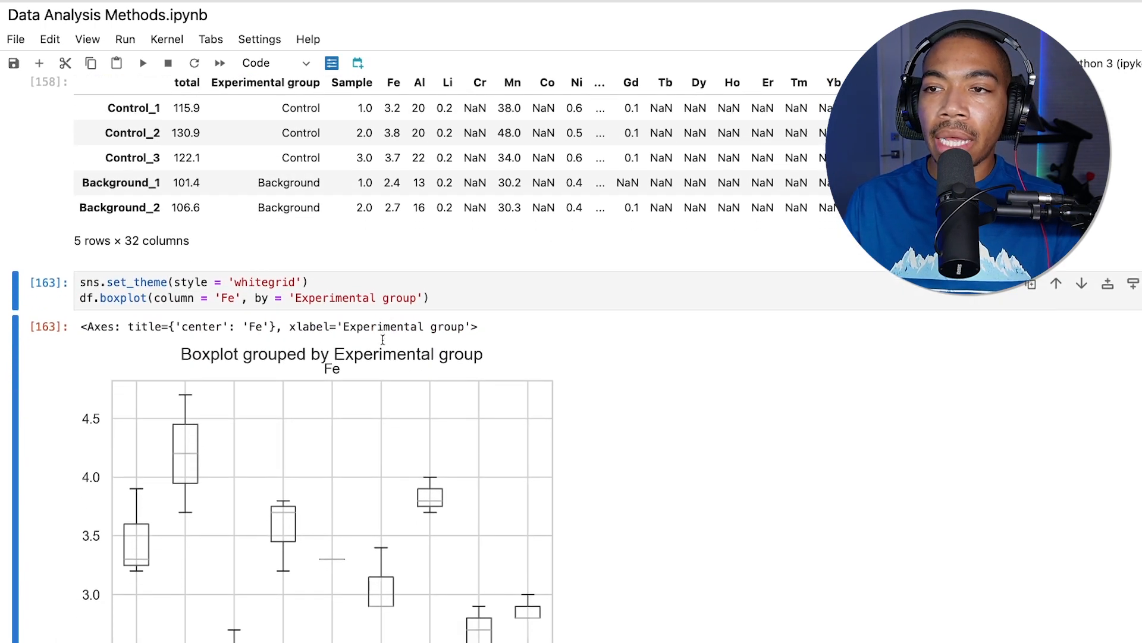
pyautogui.scroll(-3)
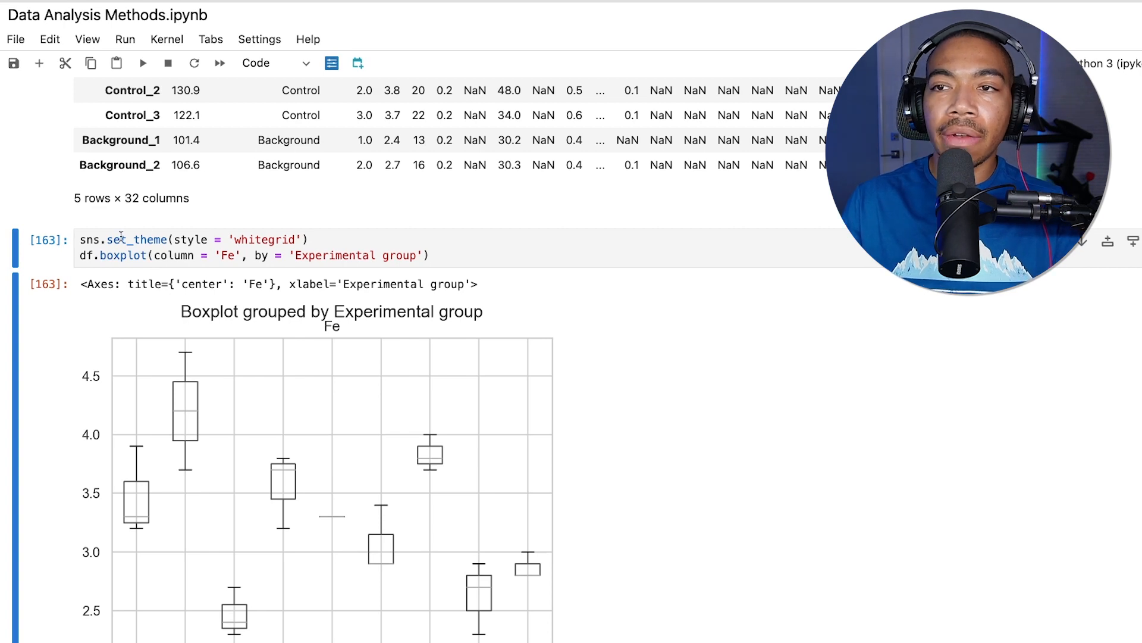
pyautogui.scroll(-3)
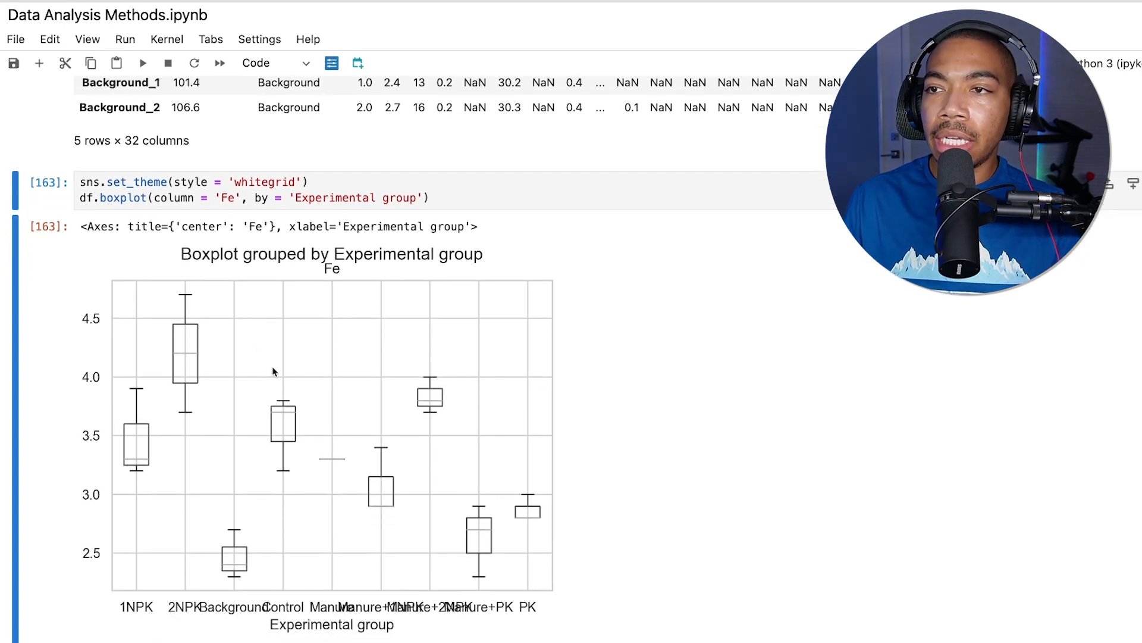
pyautogui.moveTo(206, 617)
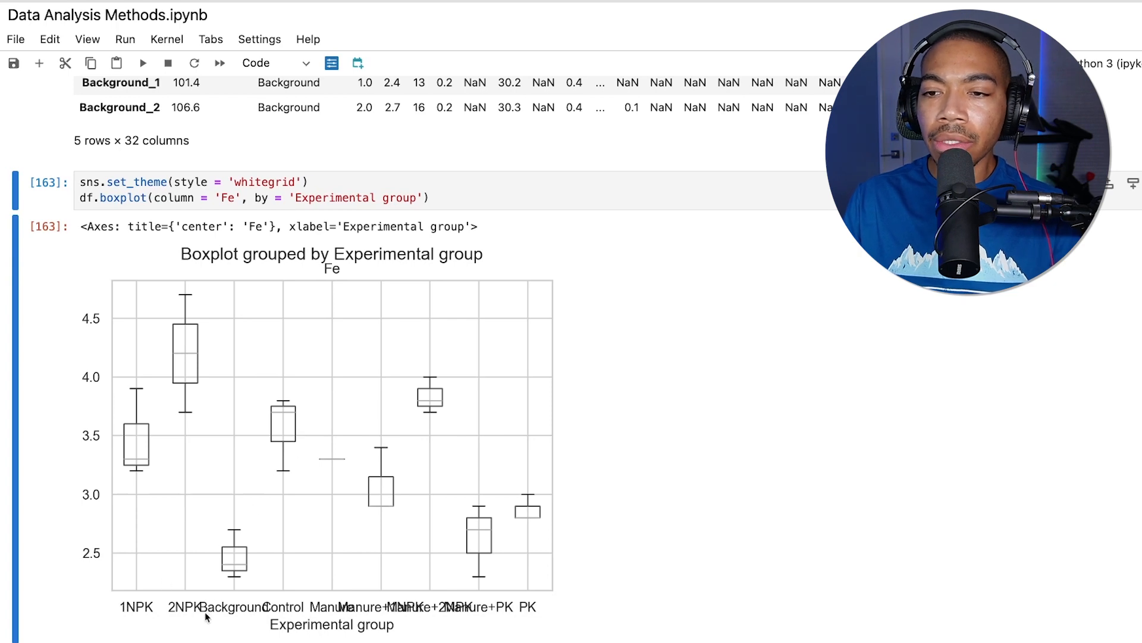
pyautogui.moveTo(297, 615)
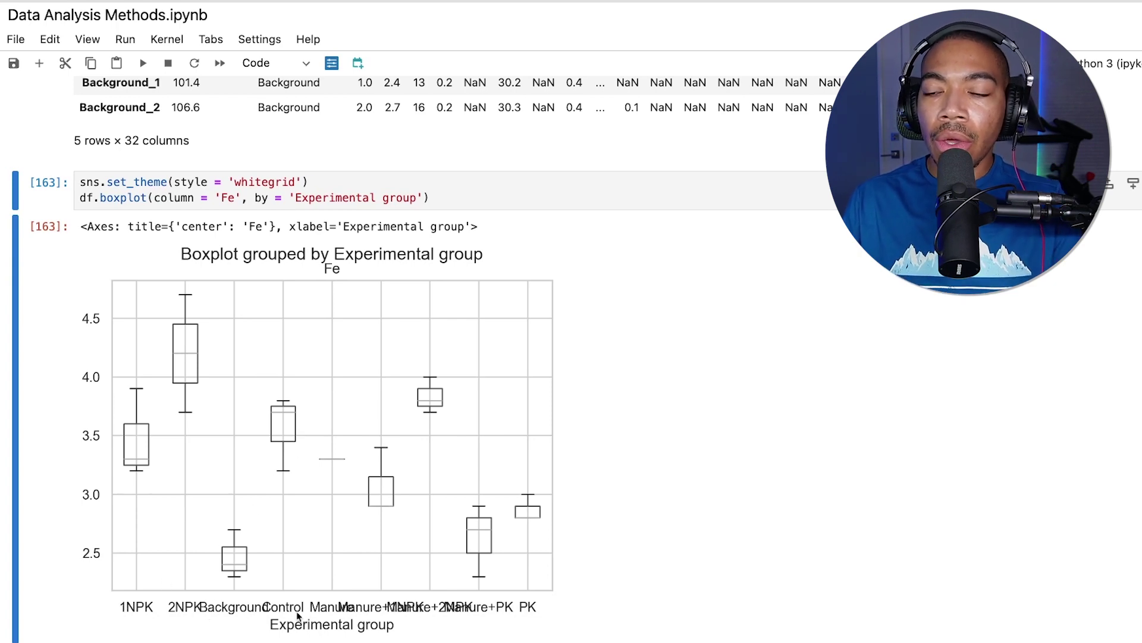
pyautogui.scroll(-3)
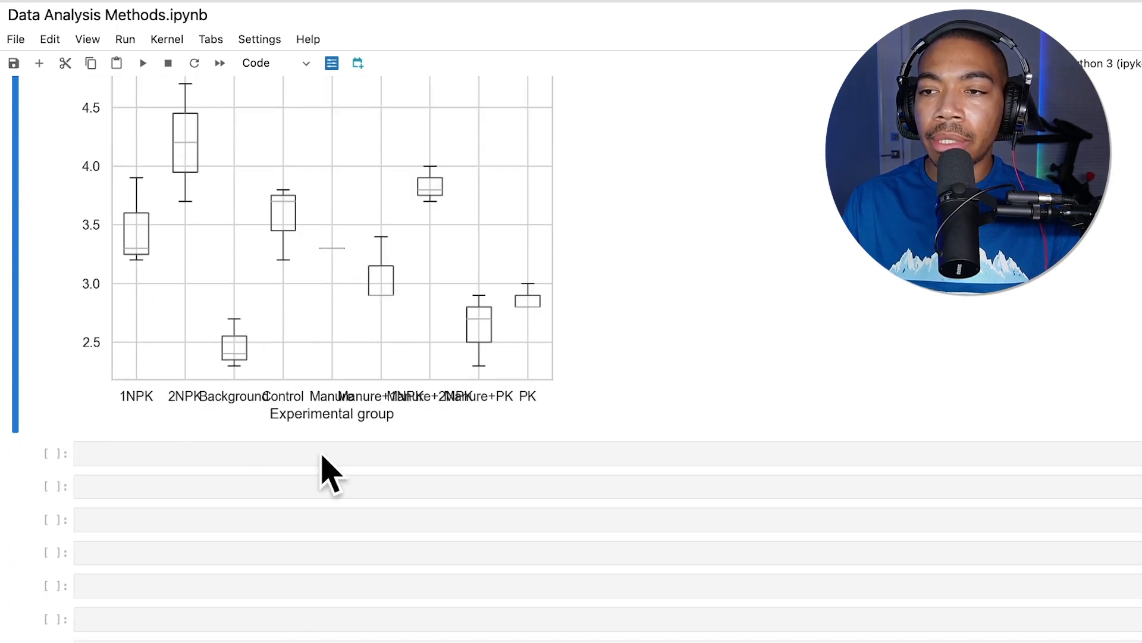
pyautogui.scroll(3)
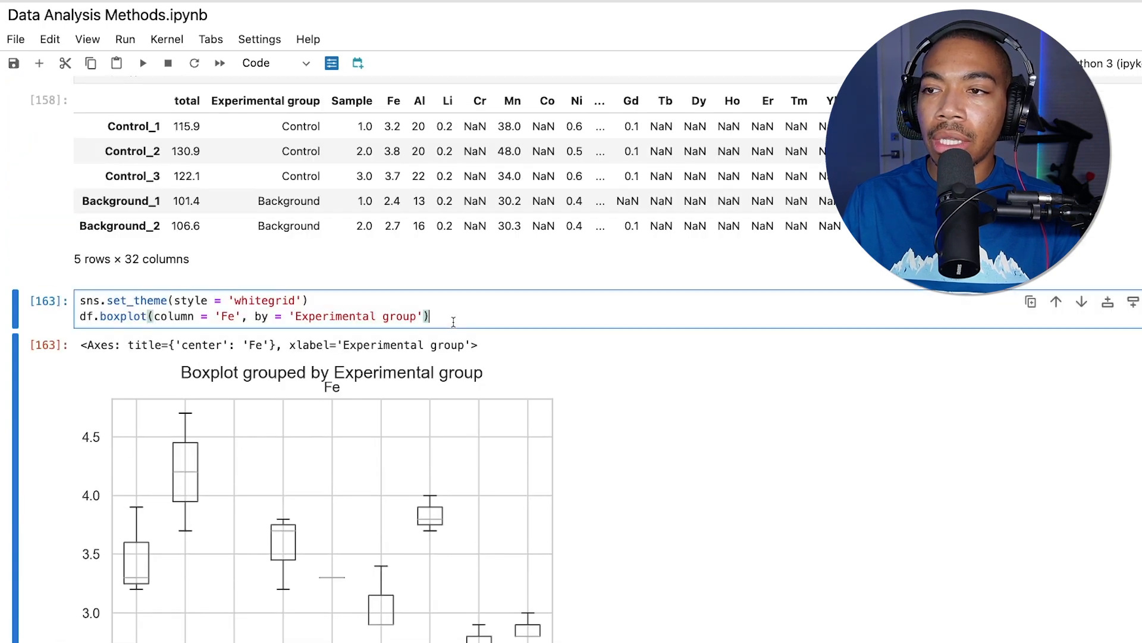
# Add plt.xticks(rotation = 45) and rerun so the group labels are angled.
pyautogui.write('plt.')
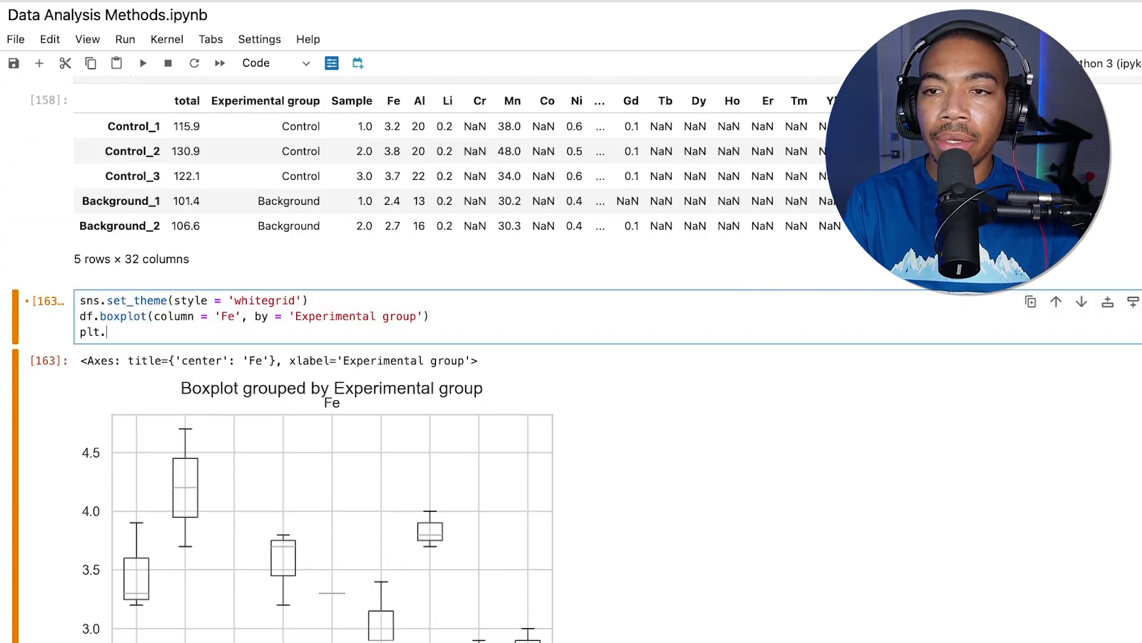
pyautogui.write('xticks')
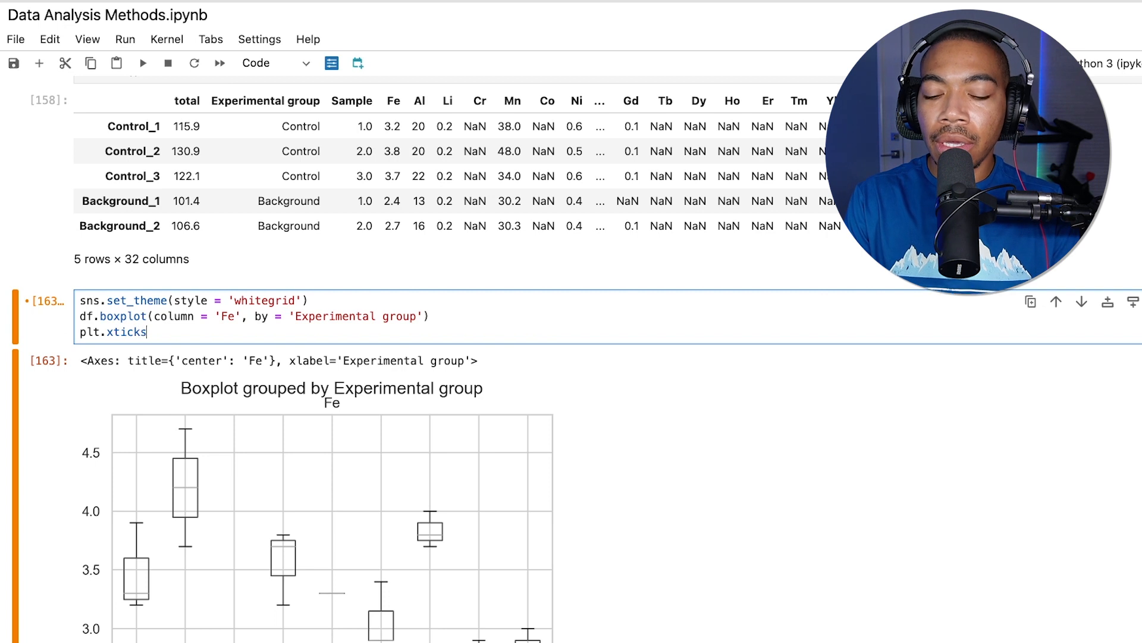
pyautogui.write('(rotai')
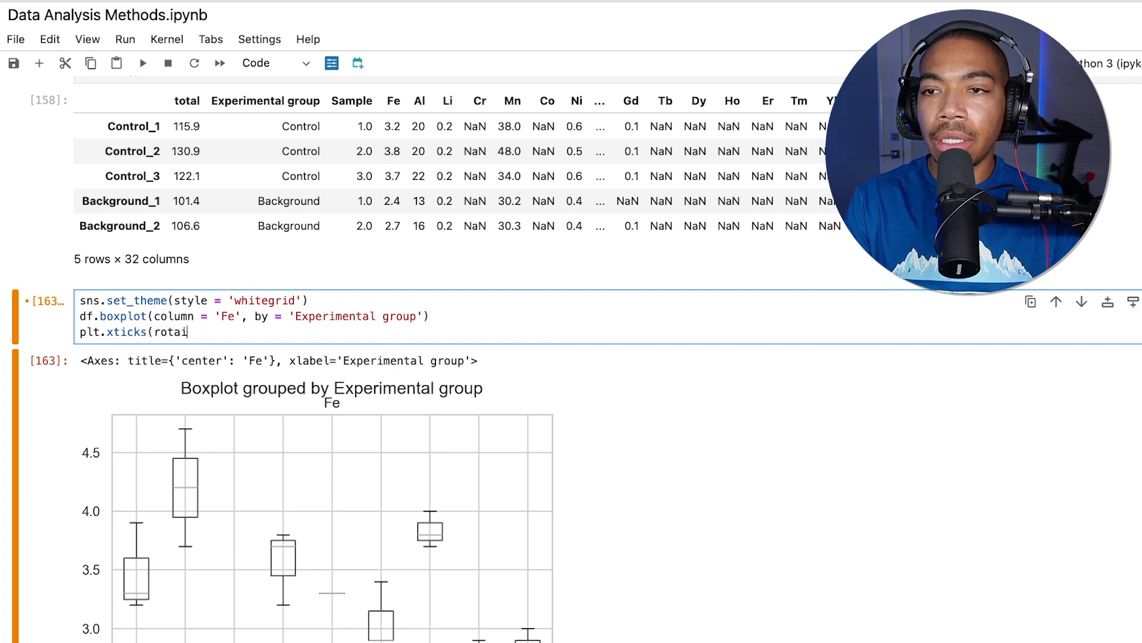
pyautogui.write('tion = 45')
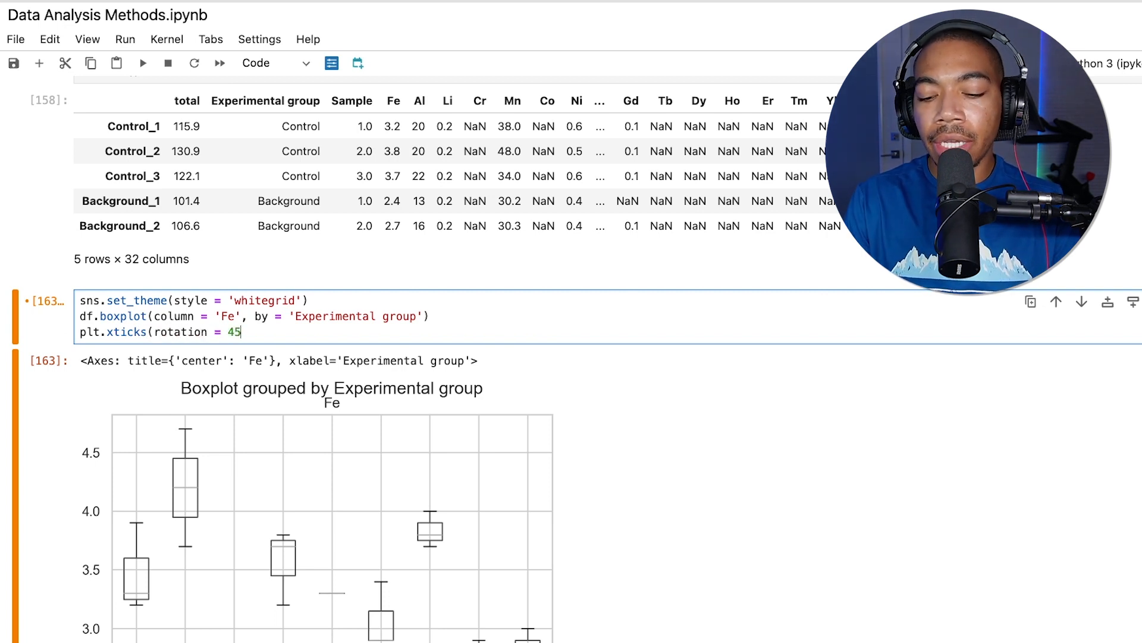
pyautogui.press('shift+enter')
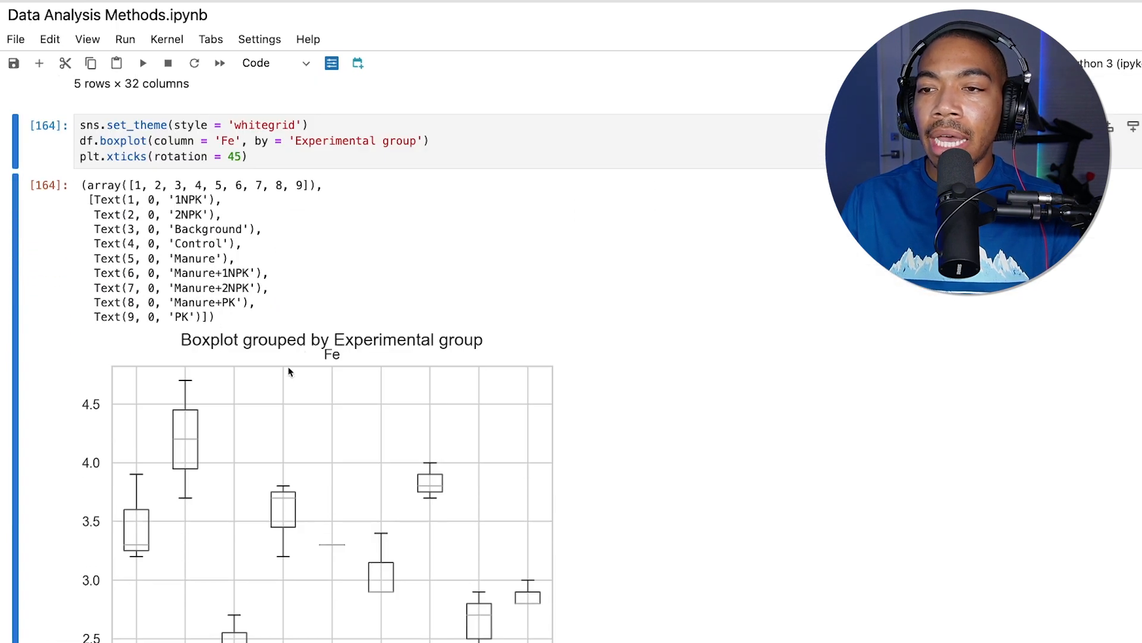
pyautogui.scroll(-3)
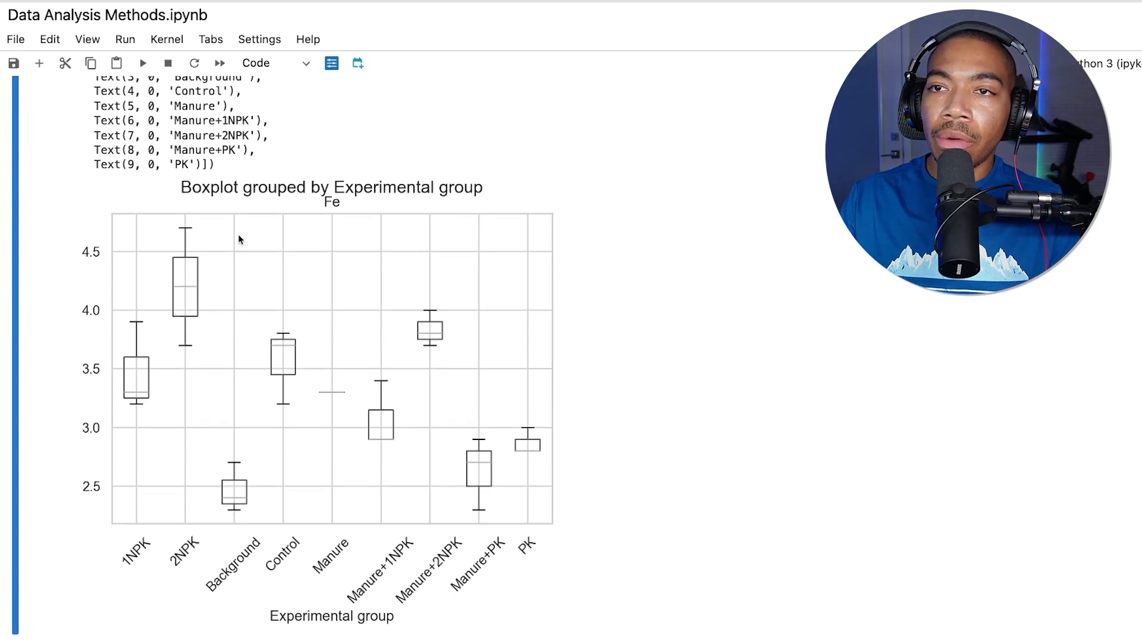
pyautogui.scroll(3)
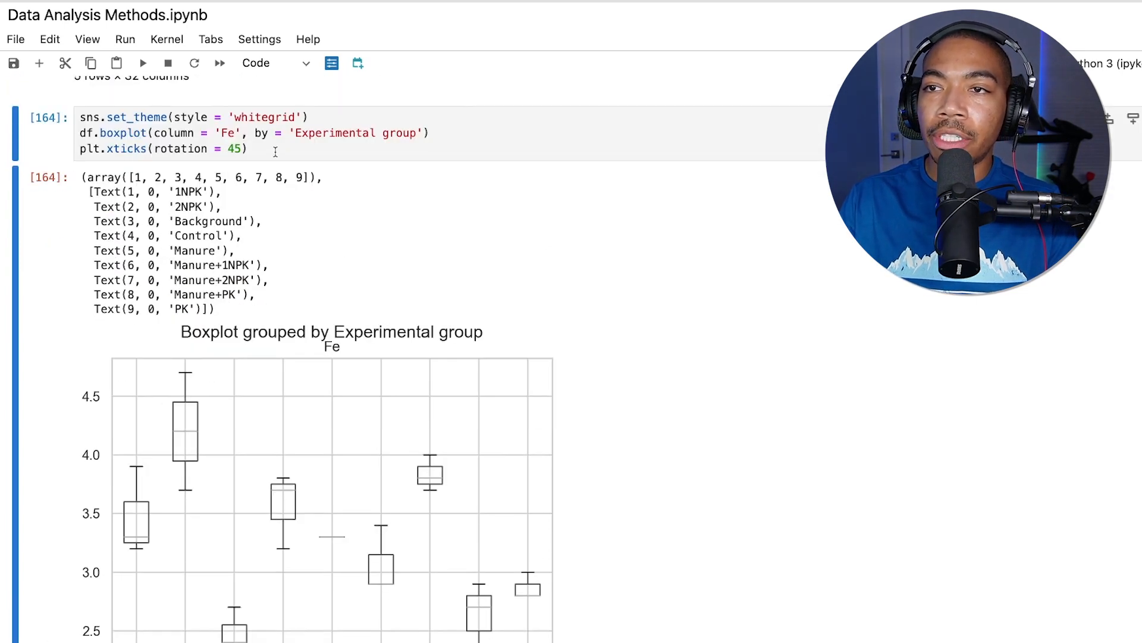
# Append plt.show() and rerun so only the chart is displayed, without the tick-label list.
pyautogui.write('plt.')
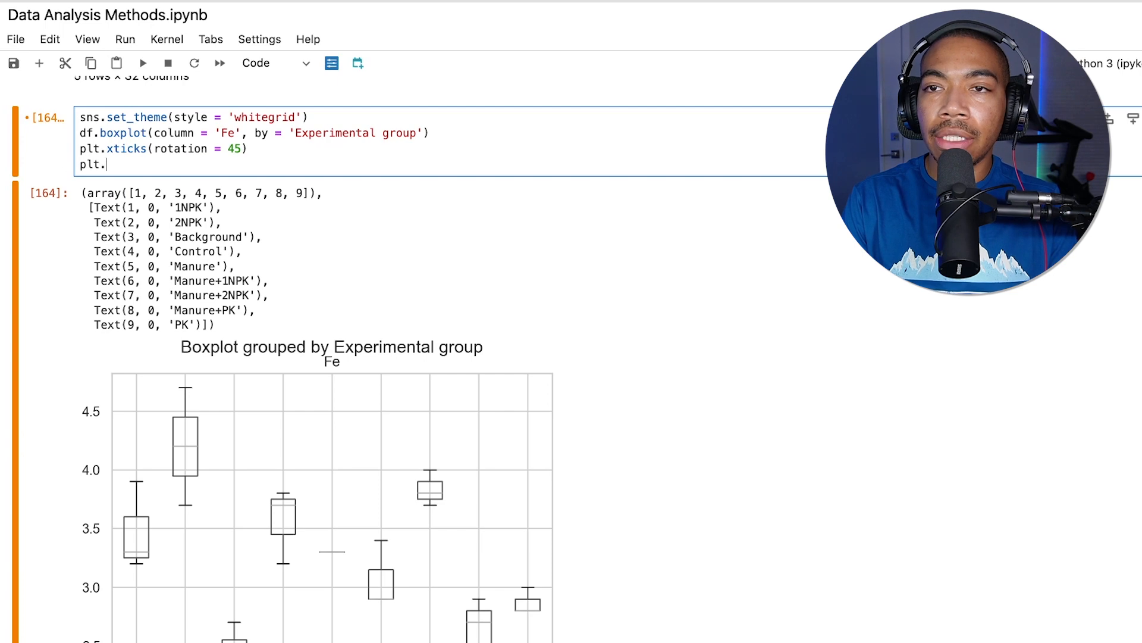
pyautogui.write('show()')
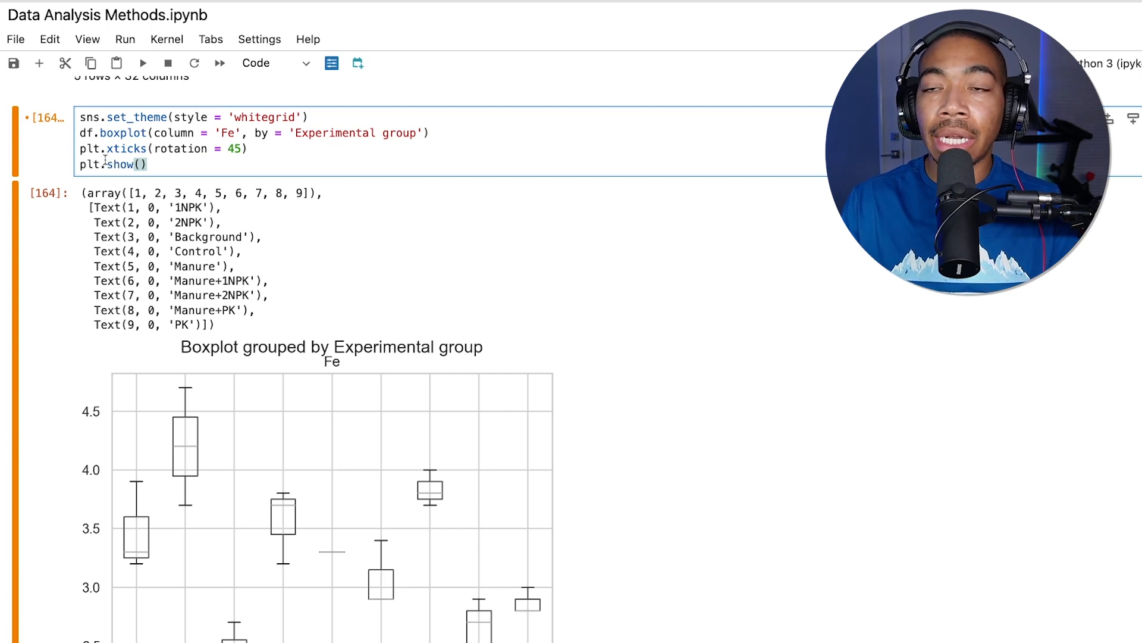
pyautogui.click(143, 63)
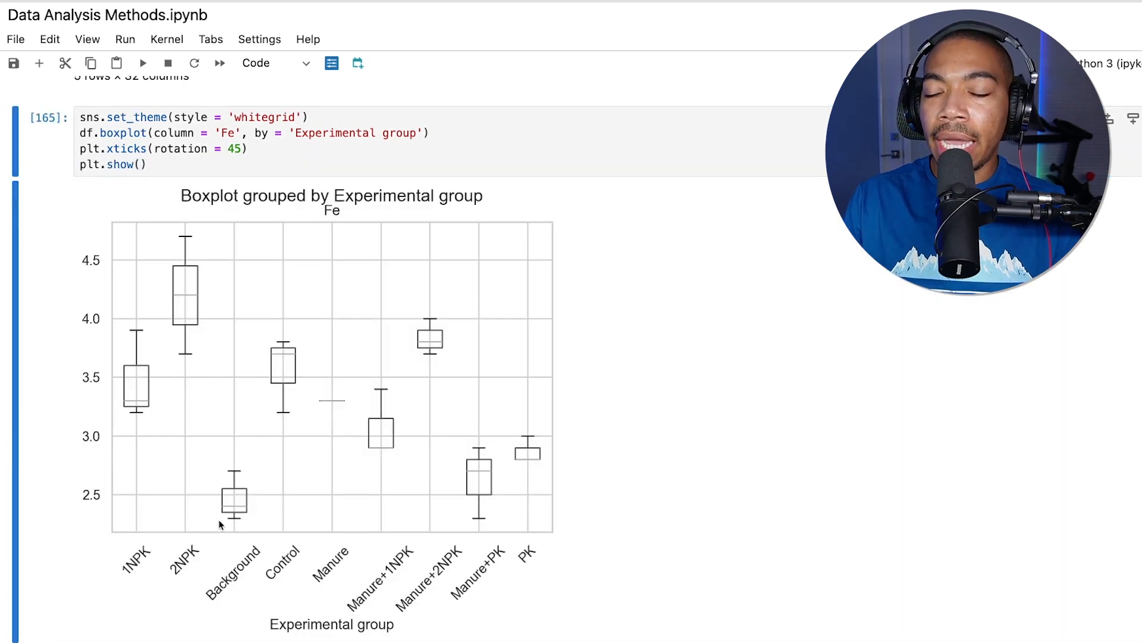
pyautogui.moveTo(550, 495)
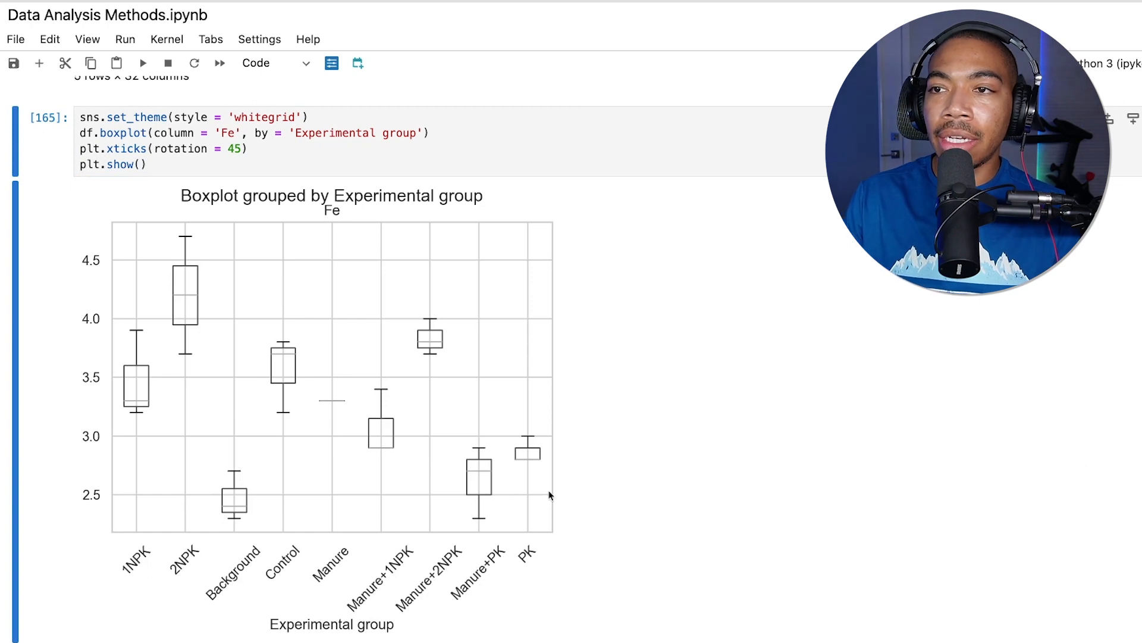
pyautogui.moveTo(366, 379)
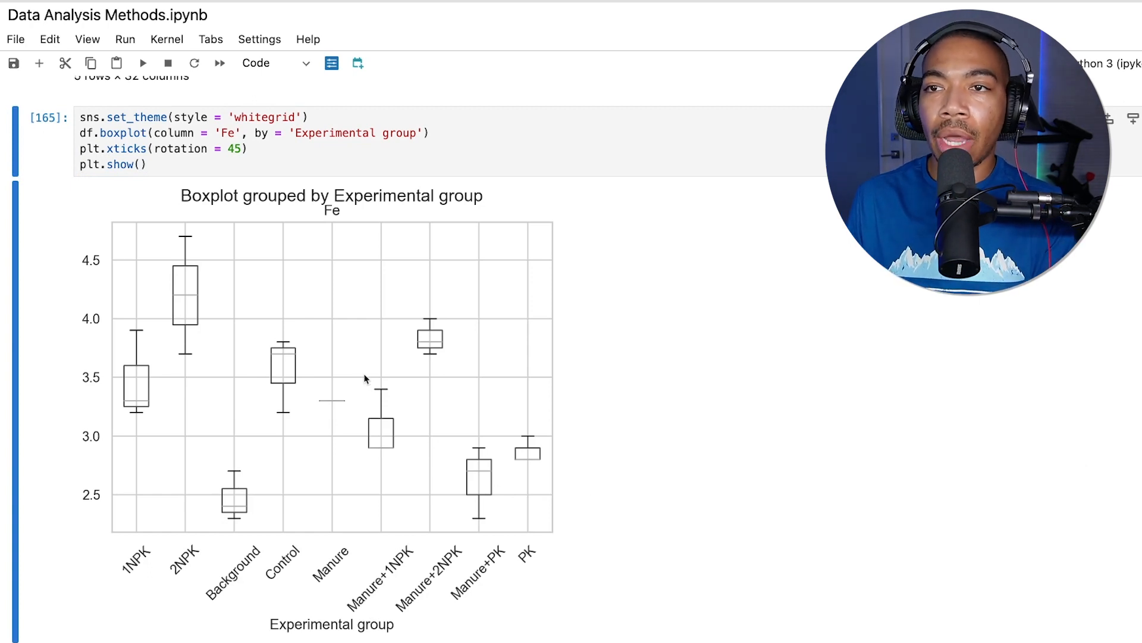
pyautogui.moveTo(357, 295)
pyautogui.write('[')
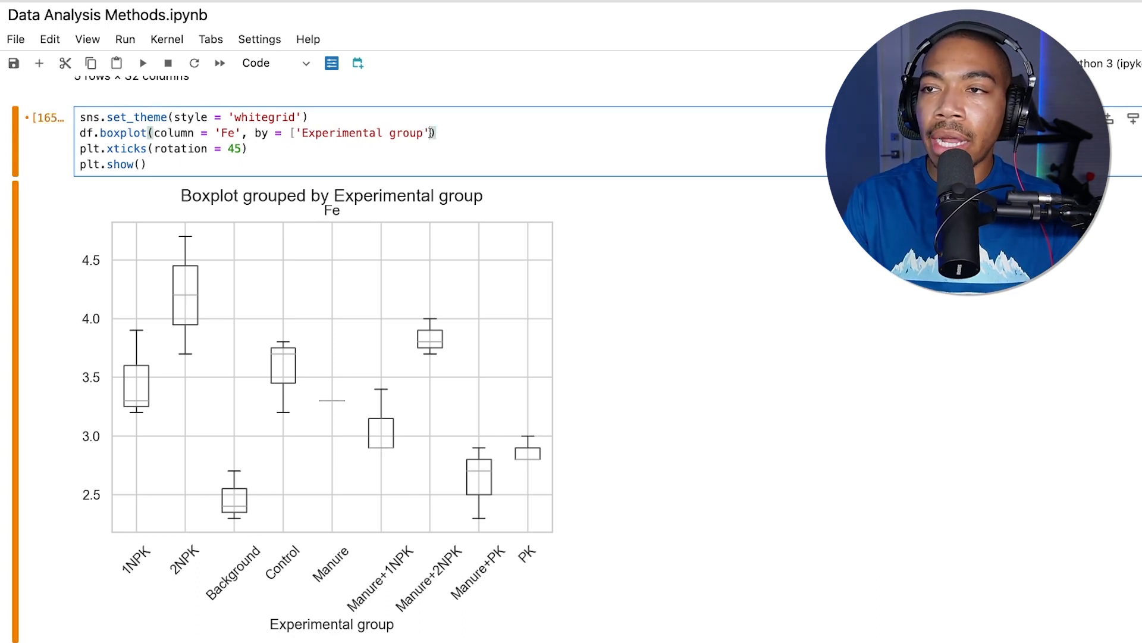
# Group by ['Experimental group','Sample'], then by Sample alone, rerunning each time.
pyautogui.write(',')
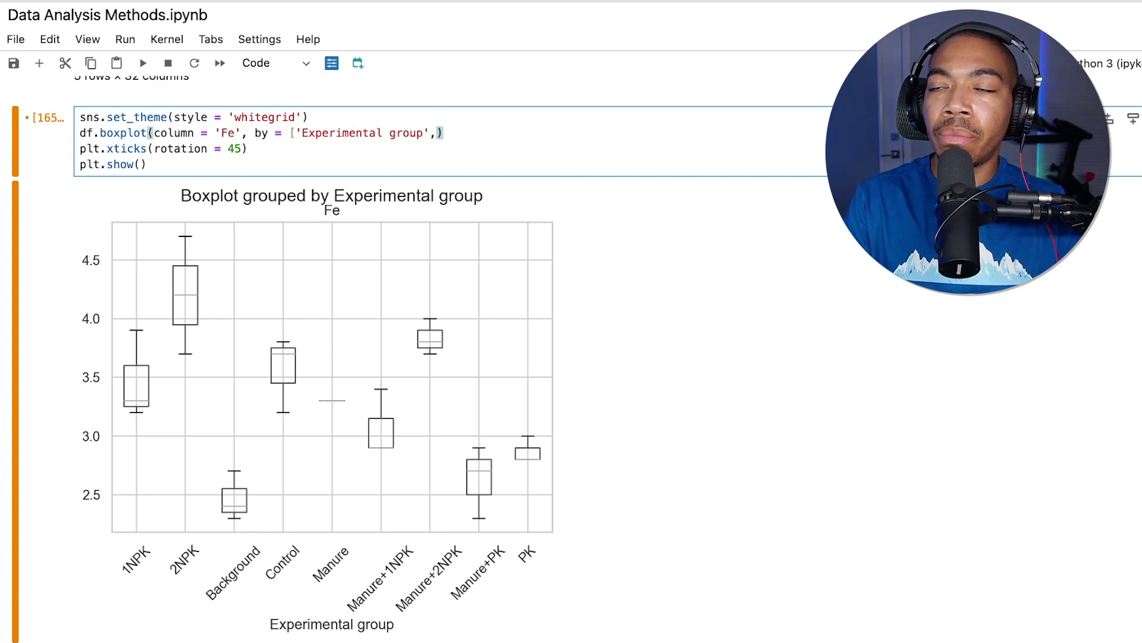
pyautogui.write("'Sample']")
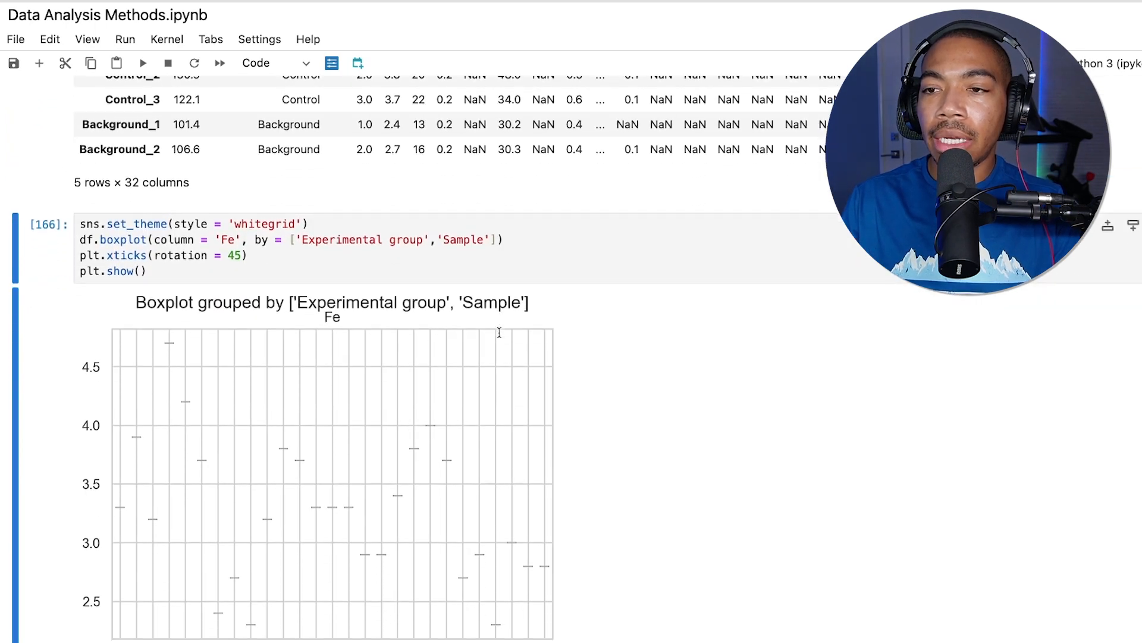
pyautogui.scroll(-3)
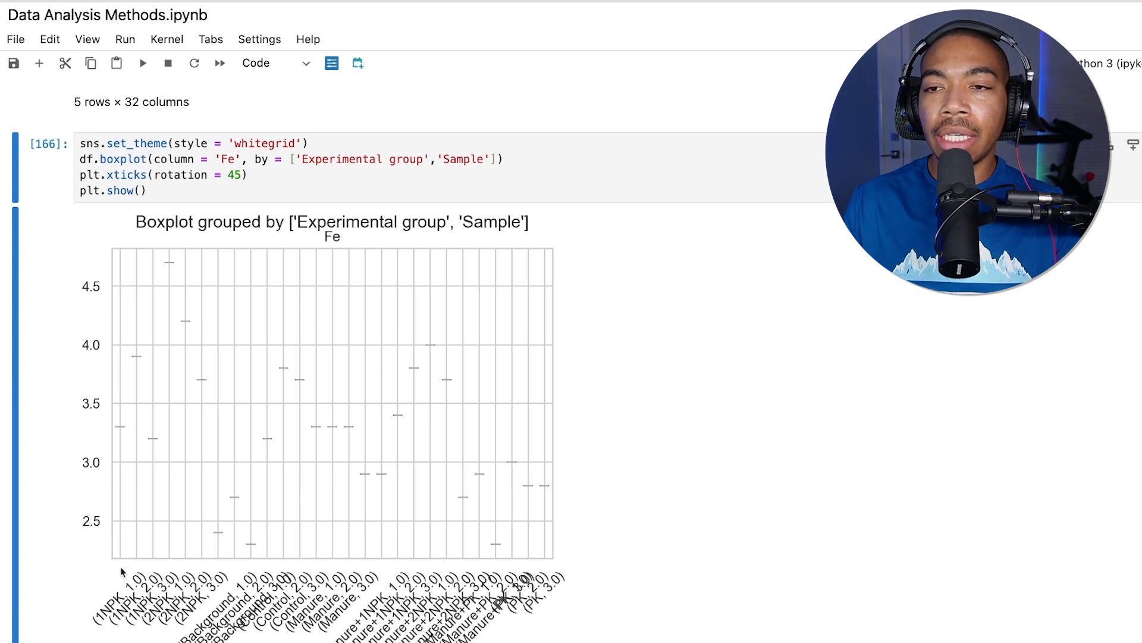
pyautogui.moveTo(144, 424)
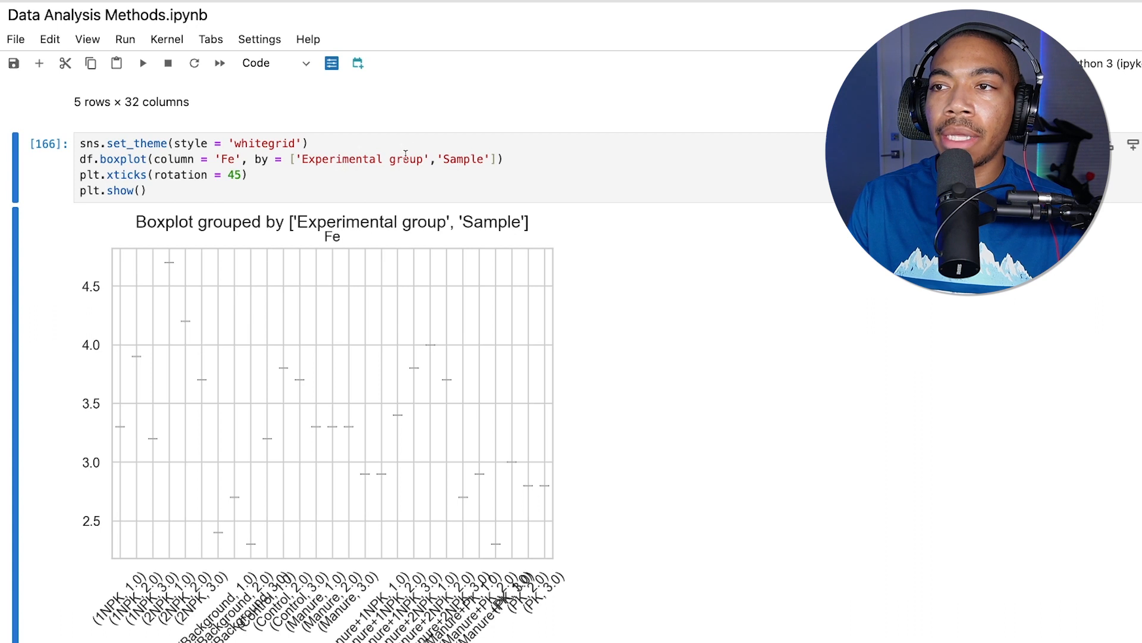
pyautogui.doubleClick(360, 158)
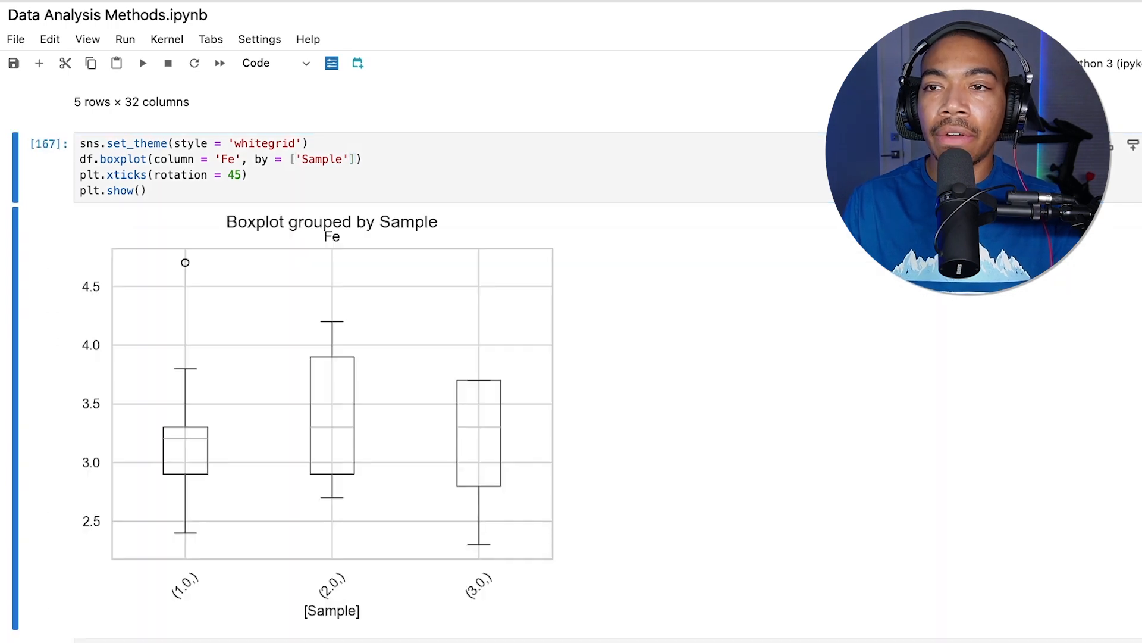
pyautogui.moveTo(284, 323)
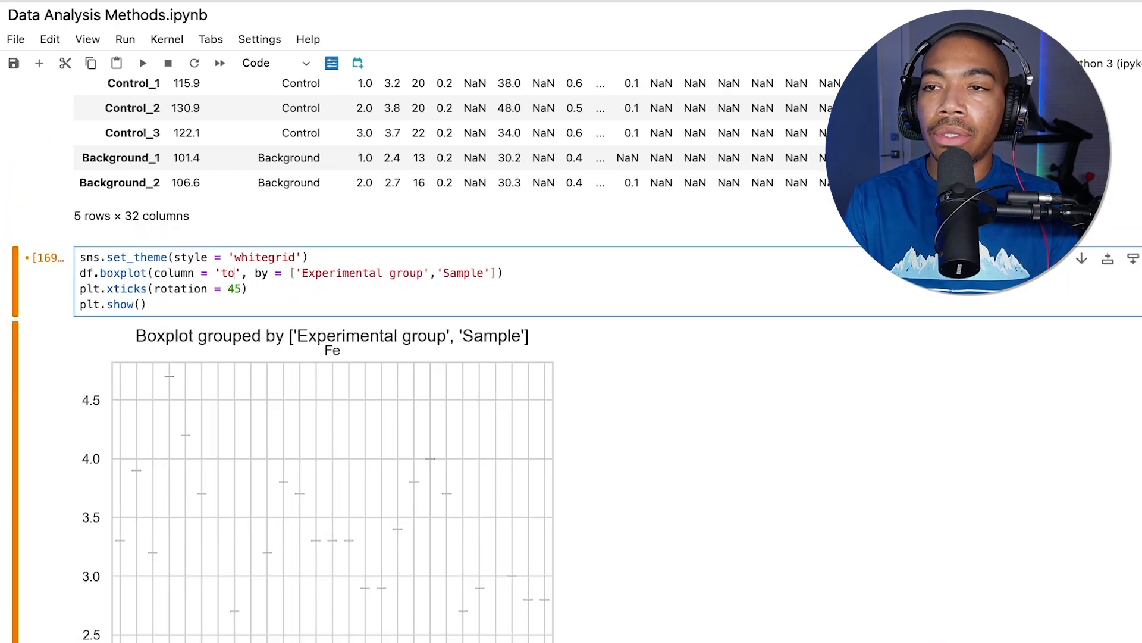
# Chart column='total' grouped by Experimental group only and rerun the cell.
pyautogui.write('tal')
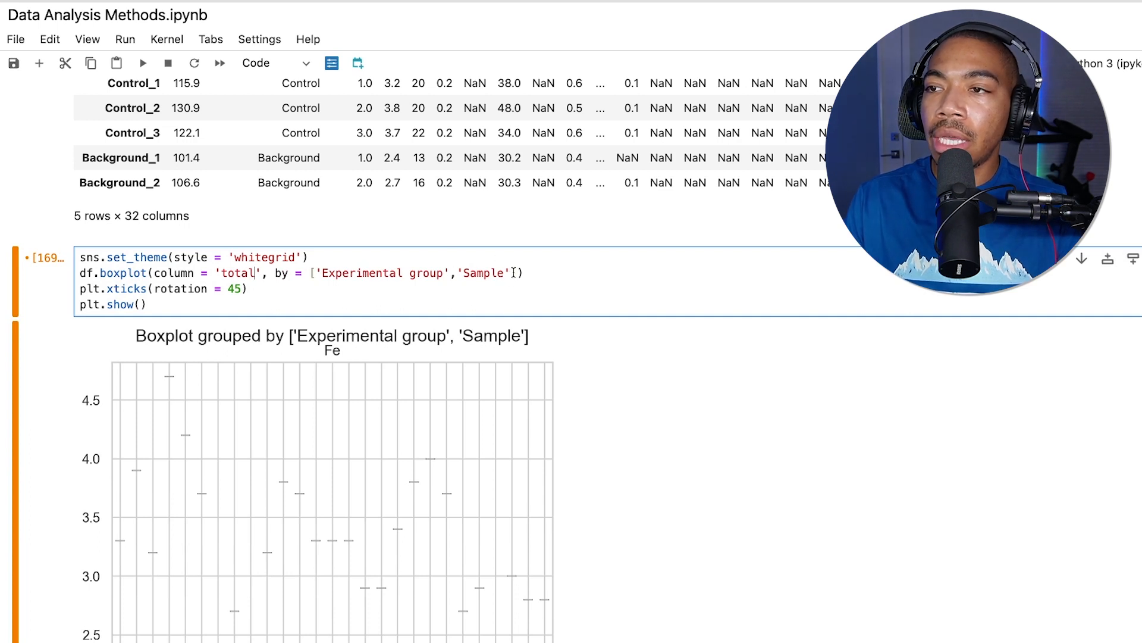
pyautogui.doubleClick(482, 273)
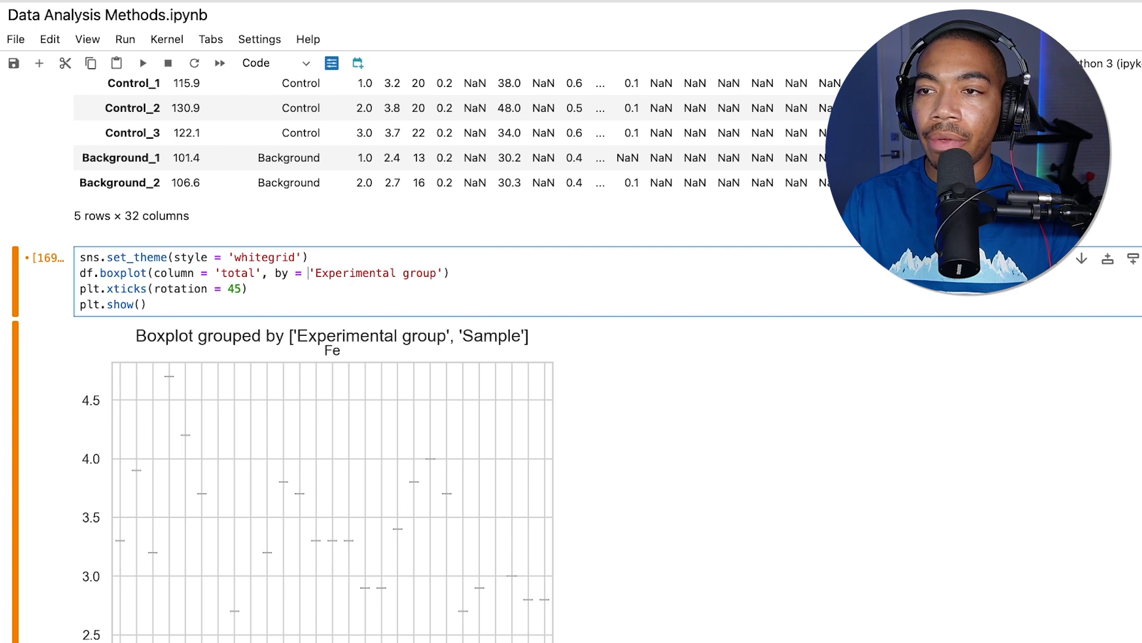
pyautogui.click(143, 63)
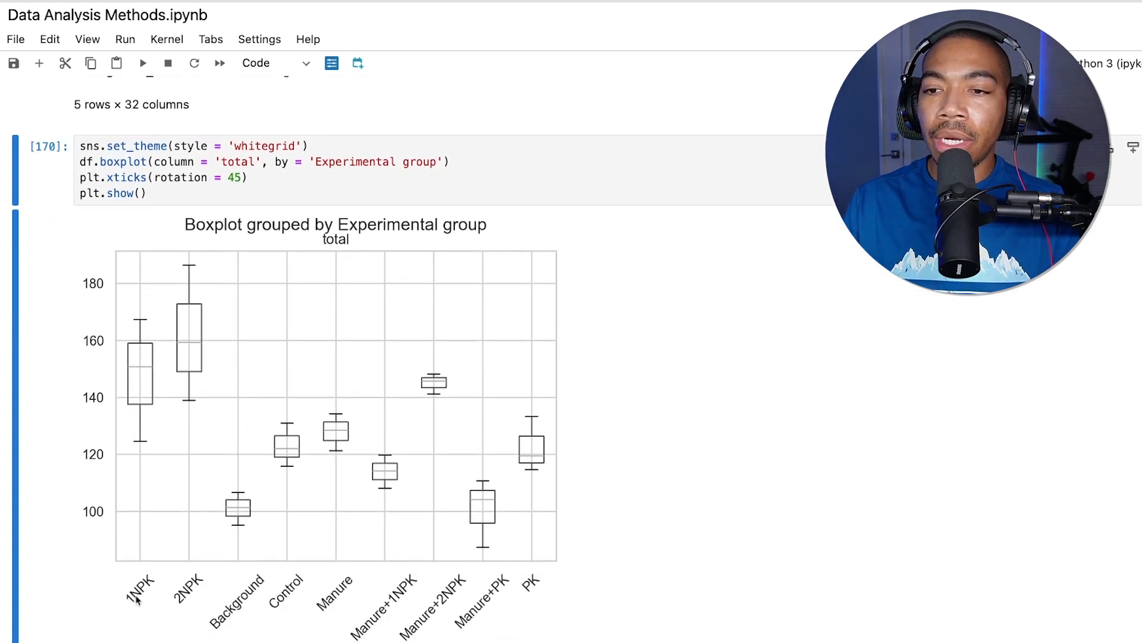
pyautogui.moveTo(181, 410)
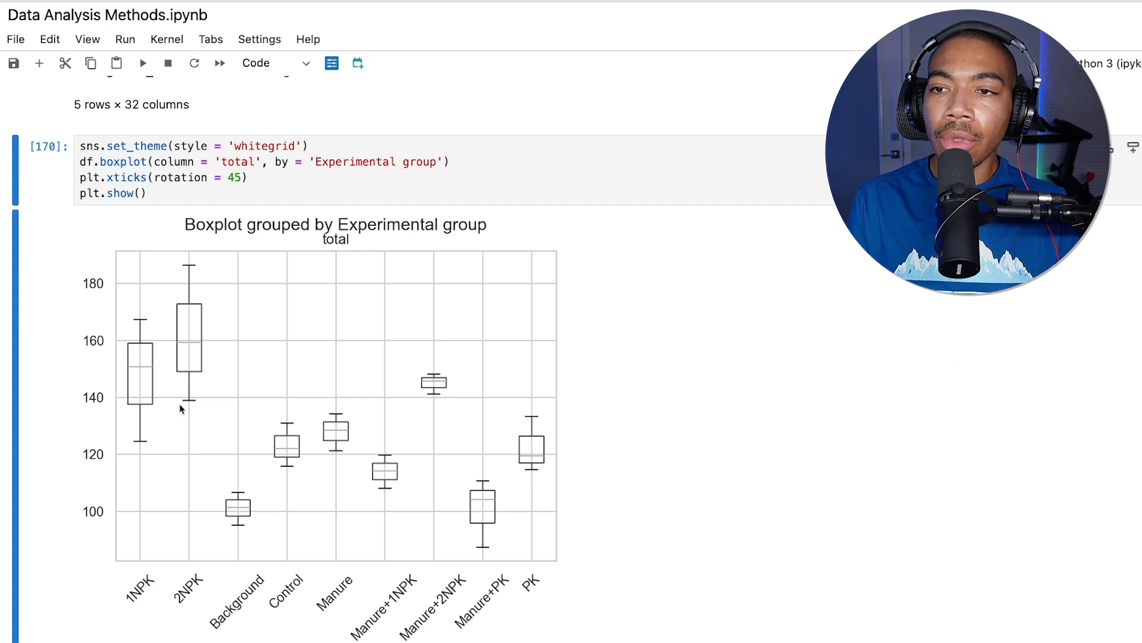
pyautogui.moveTo(183, 326)
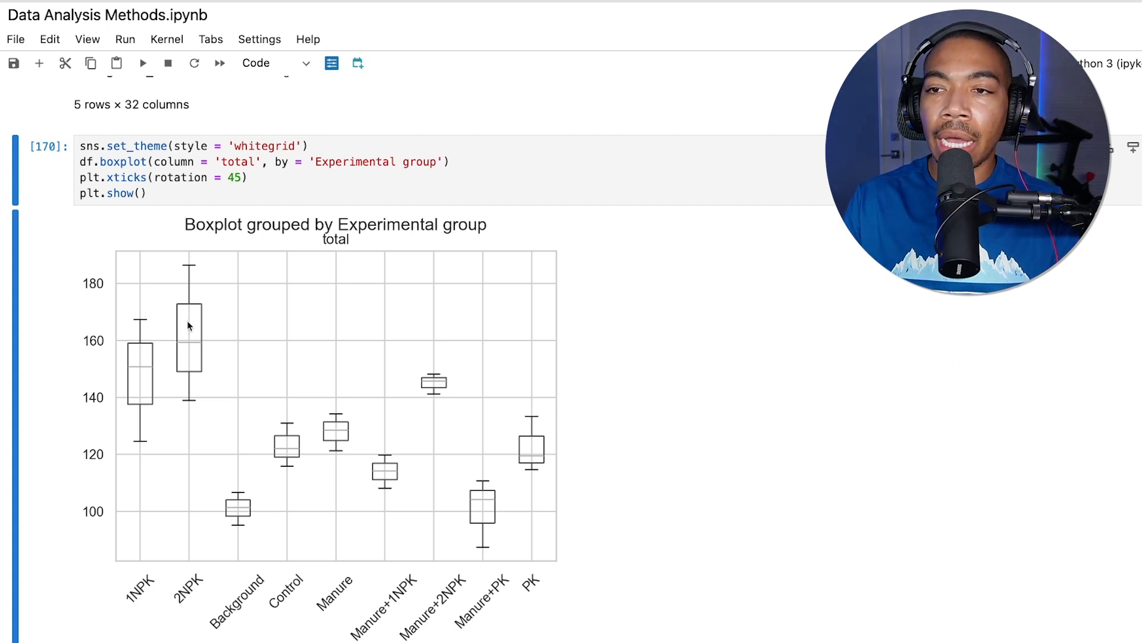
pyautogui.moveTo(268, 532)
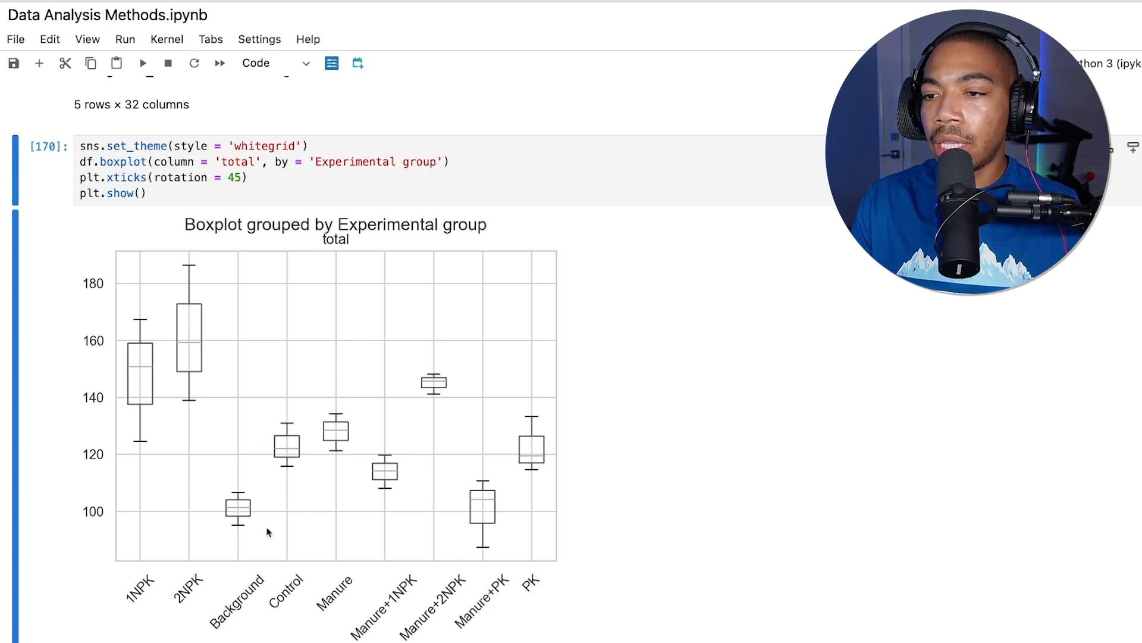
pyautogui.moveTo(305, 461)
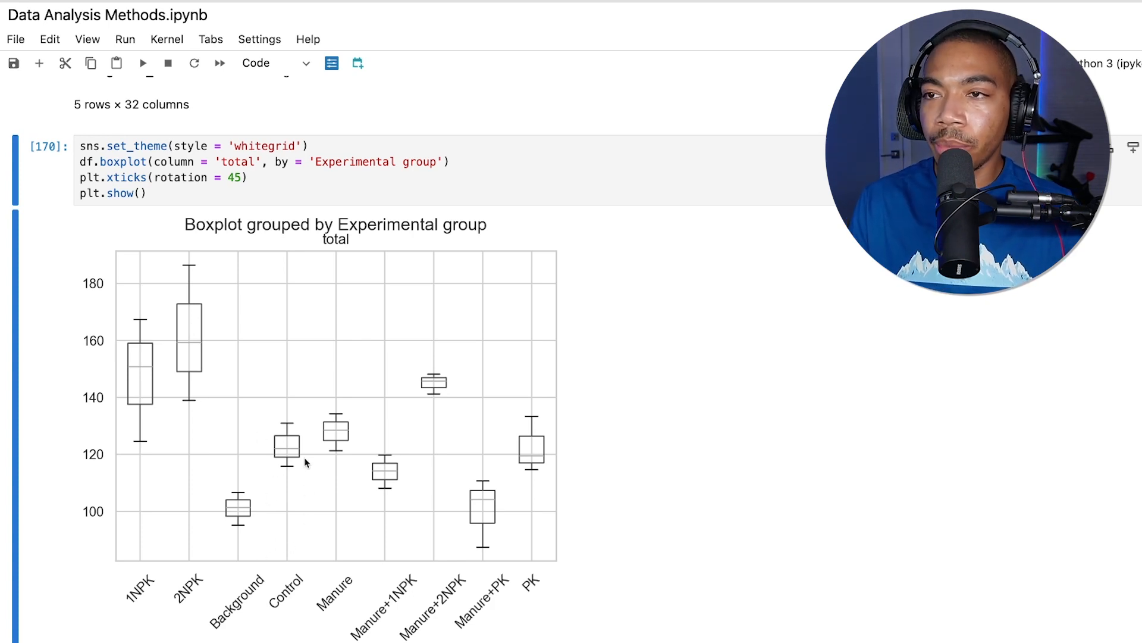
pyautogui.moveTo(268, 283)
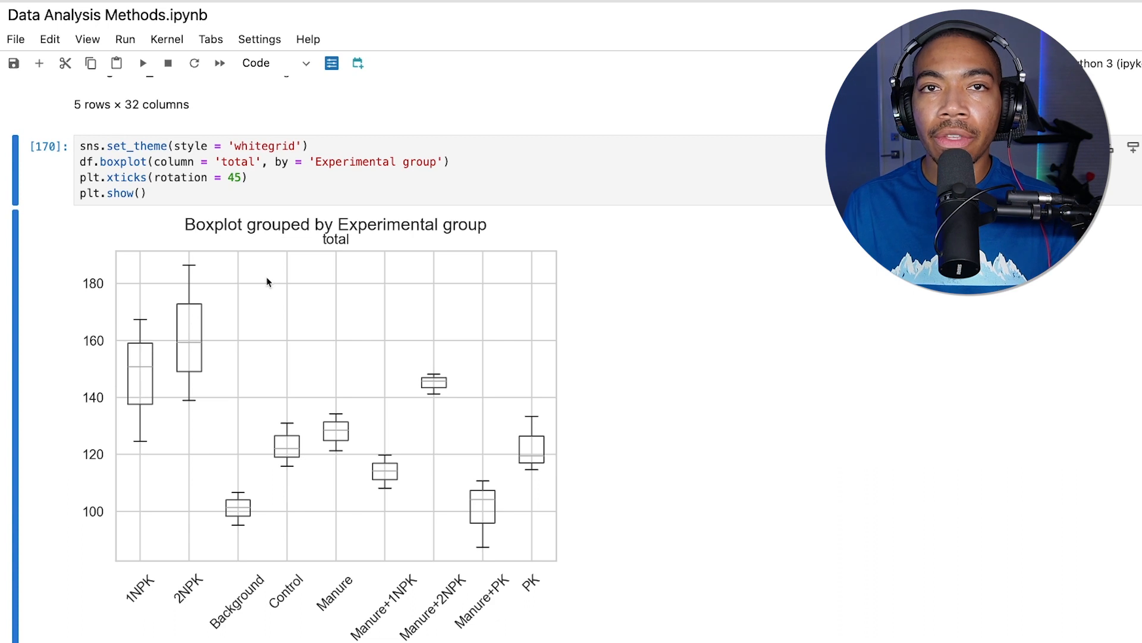